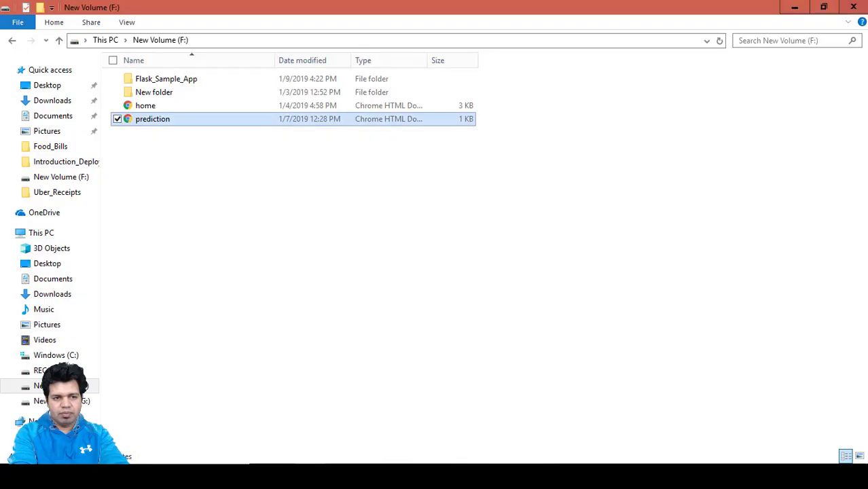
{"action": "mouse_move", "coordinate": [164, 128]}
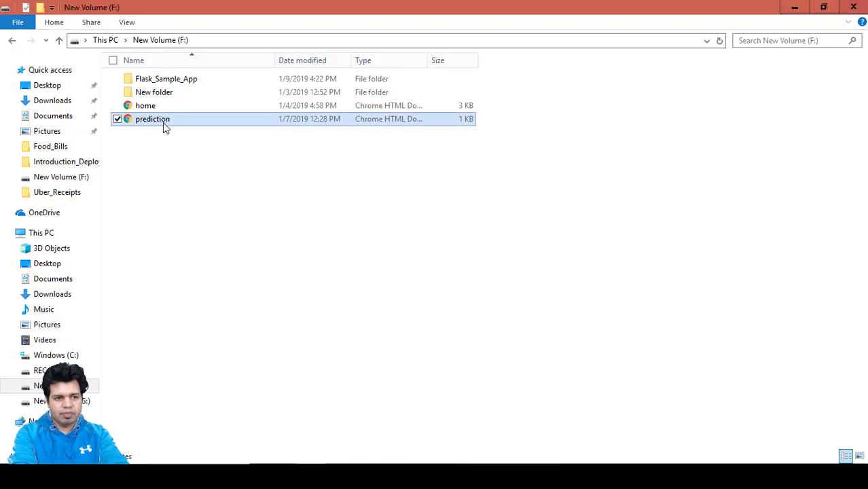
- Open prediction.html from F: in Chrome and select the word 'prediction' in its card
{"action": "double_click", "coordinate": [152, 119]}
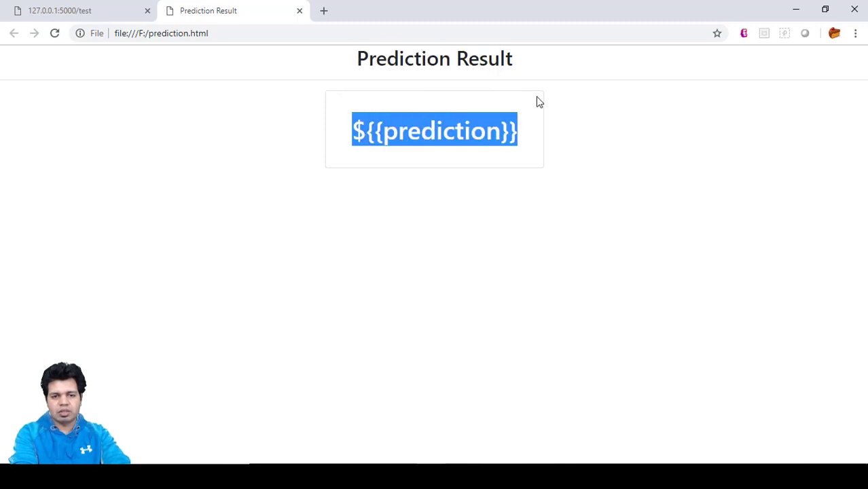
{"action": "mouse_move", "coordinate": [547, 153]}
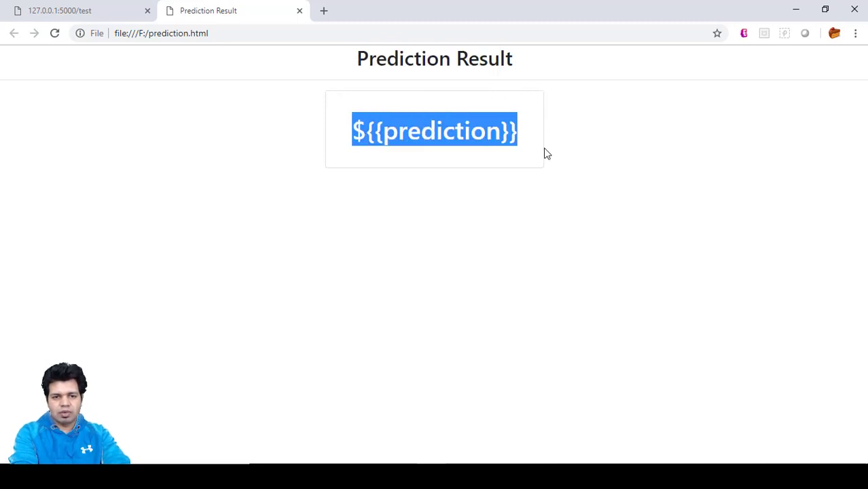
{"action": "mouse_move", "coordinate": [475, 110]}
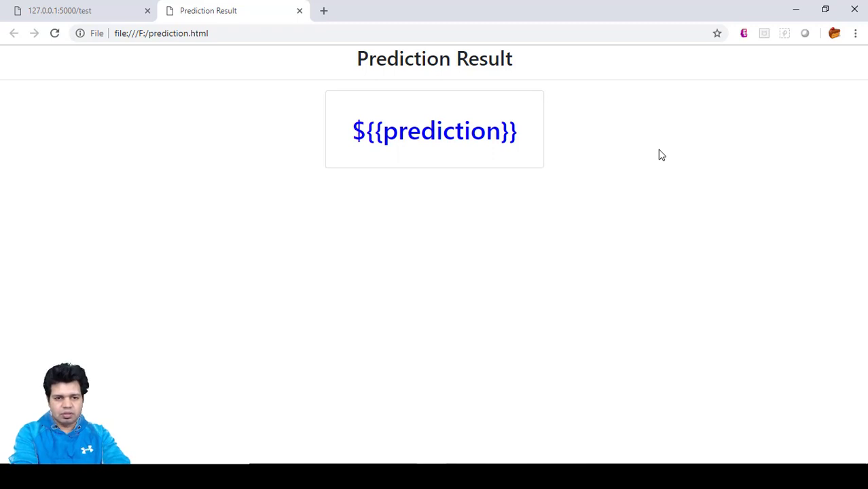
{"action": "mouse_move", "coordinate": [590, 132]}
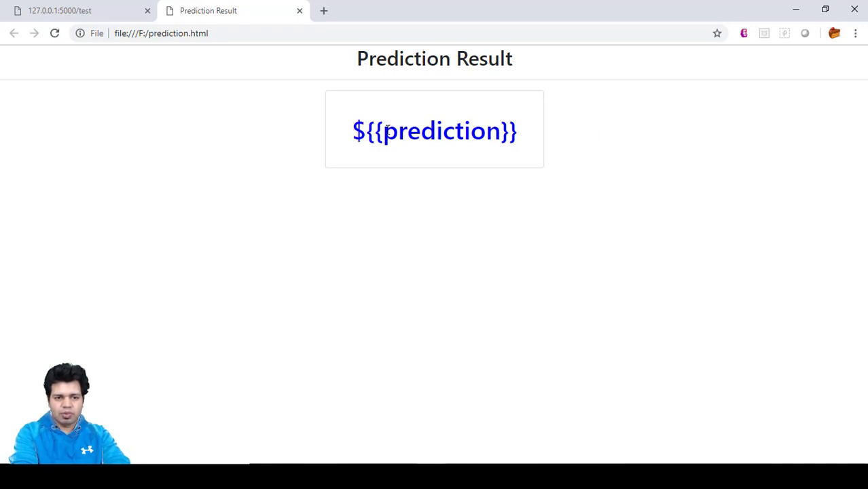
{"action": "double_click", "coordinate": [440, 130]}
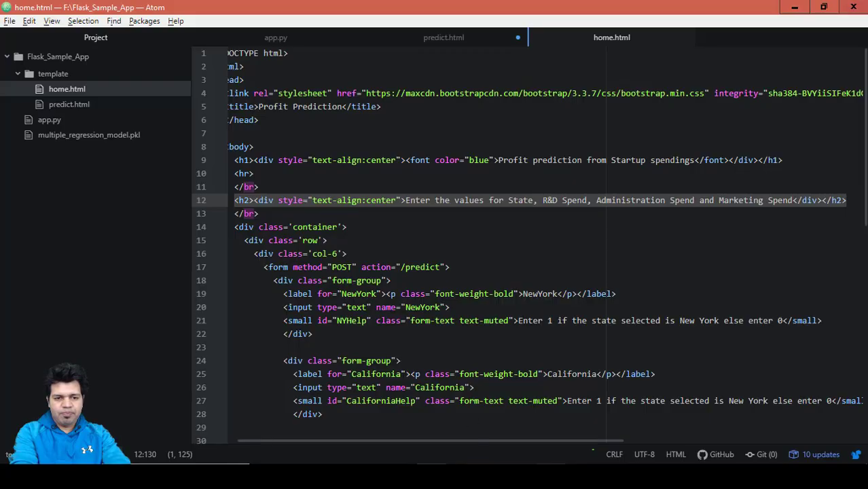
{"action": "mouse_move", "coordinate": [276, 38]}
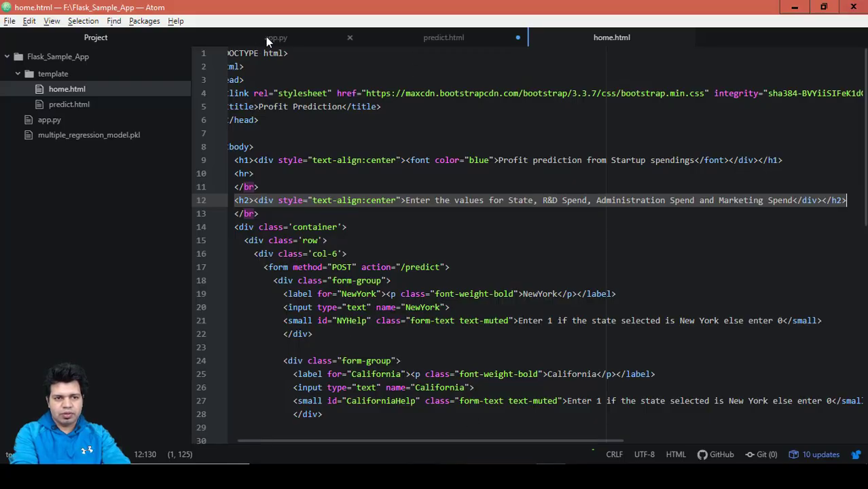
{"action": "left_click", "coordinate": [276, 38]}
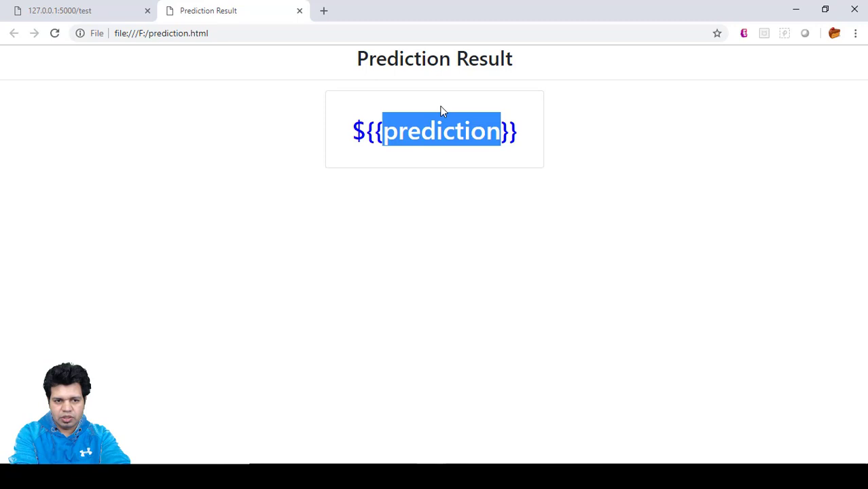
{"action": "mouse_move", "coordinate": [366, 142]}
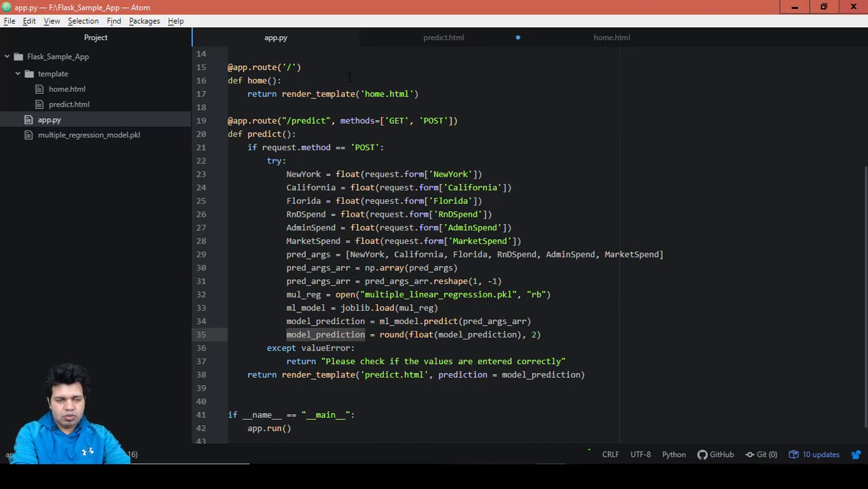
{"action": "left_click", "coordinate": [611, 37]}
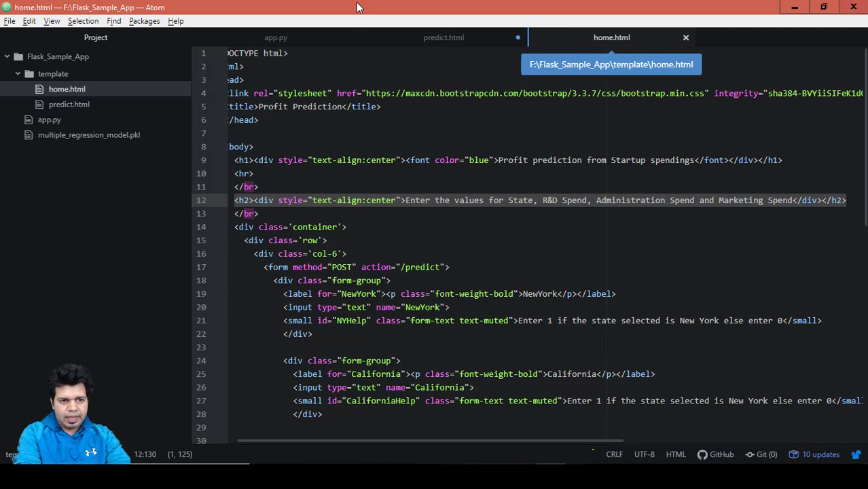
{"action": "mouse_move", "coordinate": [298, 138]}
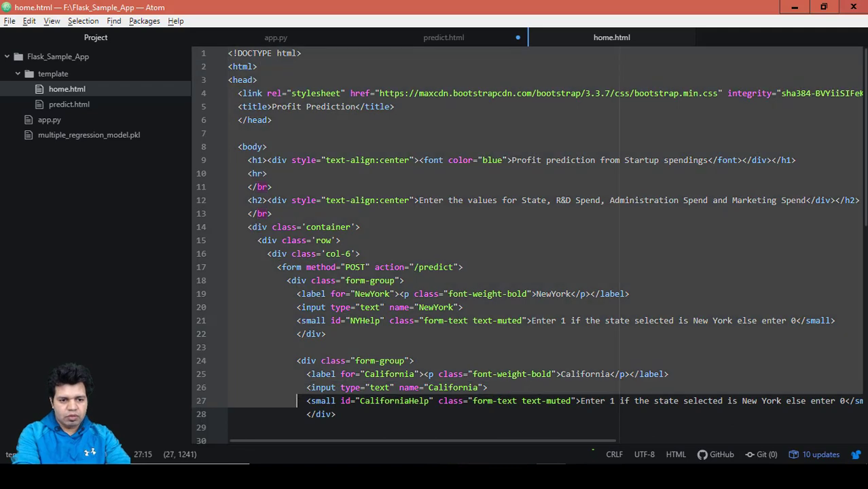
{"action": "scroll", "scroll_direction": "down", "scroll_amount": 3}
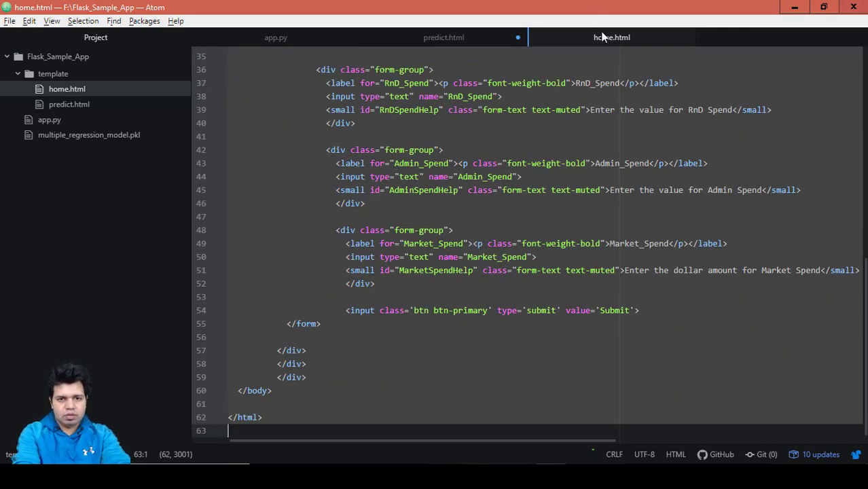
{"action": "left_click", "coordinate": [444, 37]}
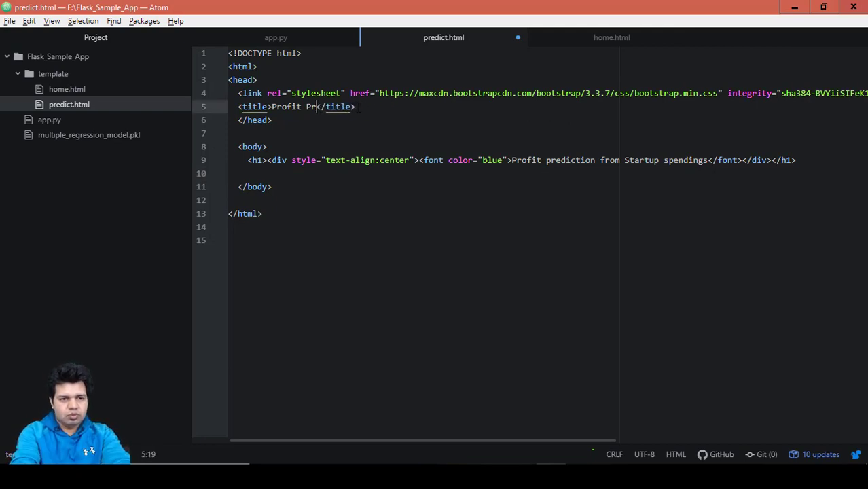
- Change the page title to 'Final Result of Profit Prediction'
{"action": "key", "text": "Backspace"}
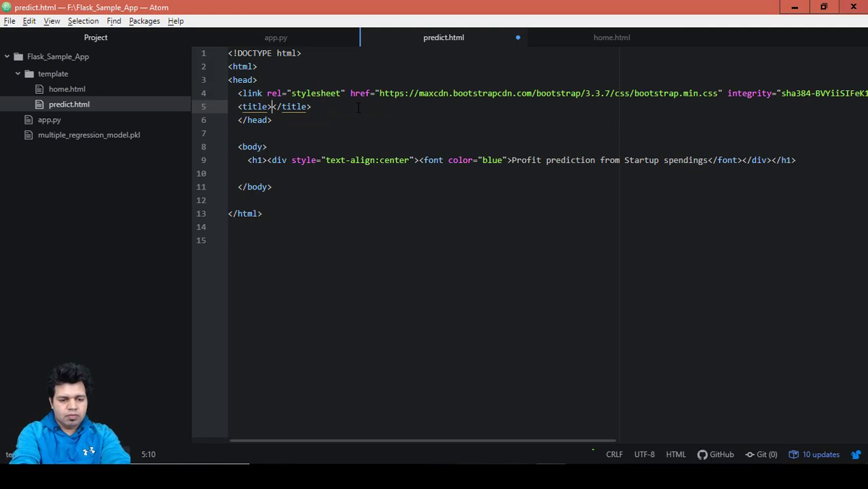
{"action": "type", "text": "Final"}
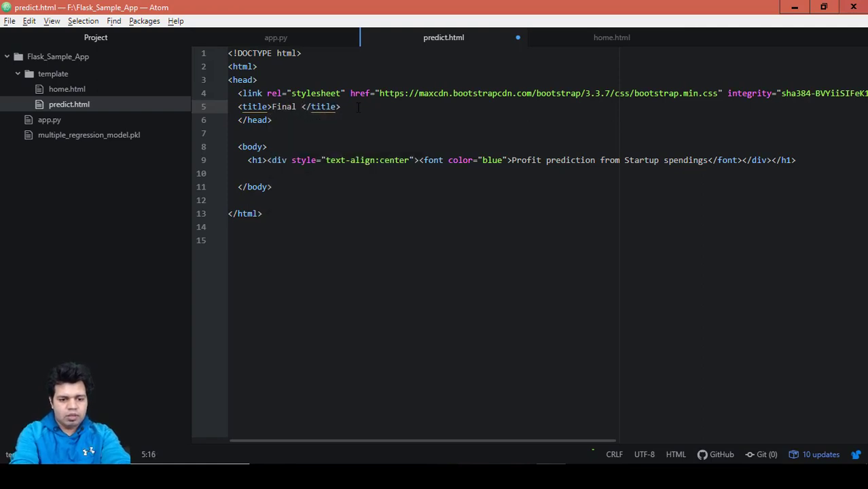
{"action": "type", "text": "Result of"}
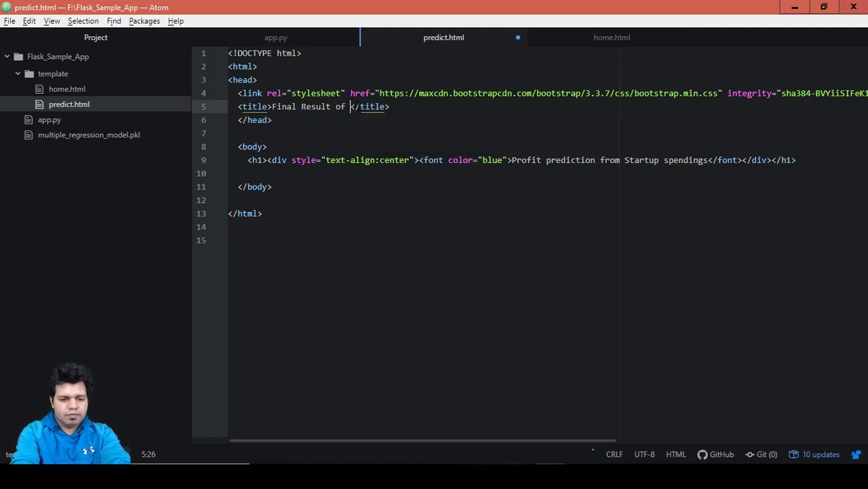
{"action": "type", "text": "Profit"}
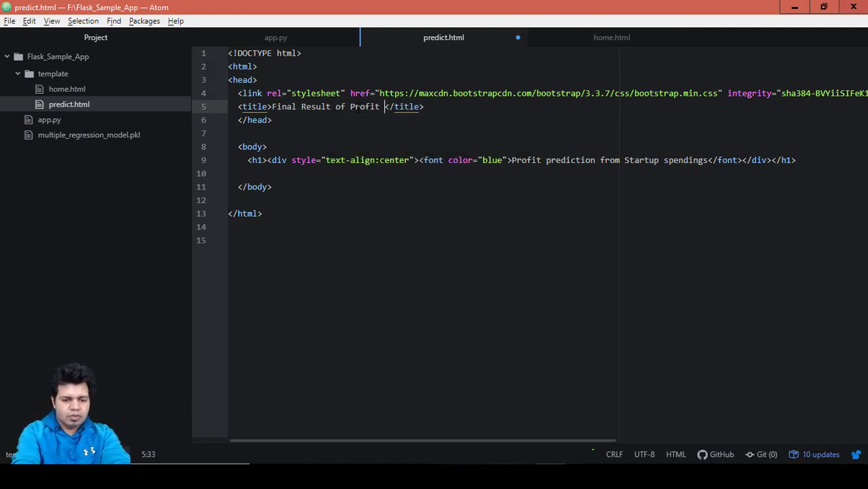
{"action": "type", "text": "Prediction"}
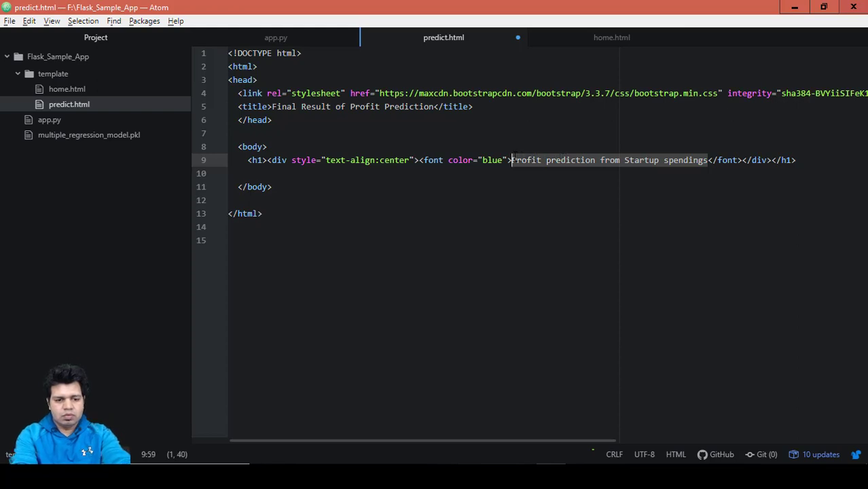
- Change the blue h1 heading text to 'Prediction Result'
{"action": "type", "text": "Final"}
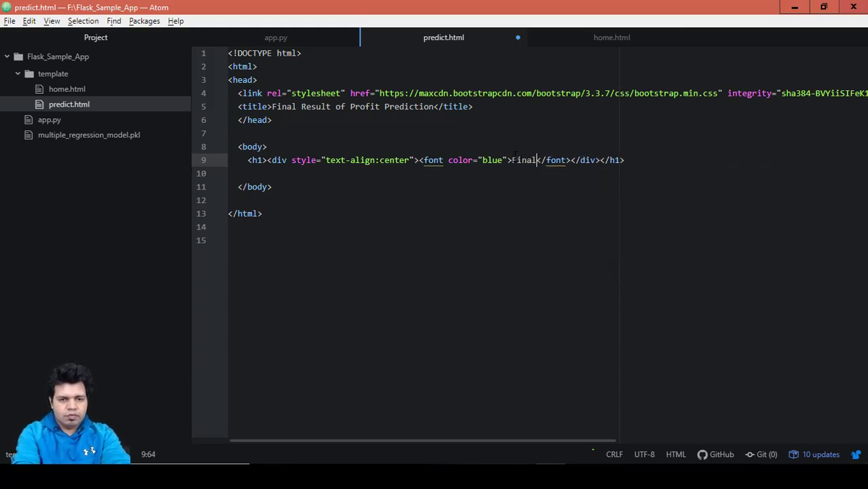
{"action": "type", "text": "Result"}
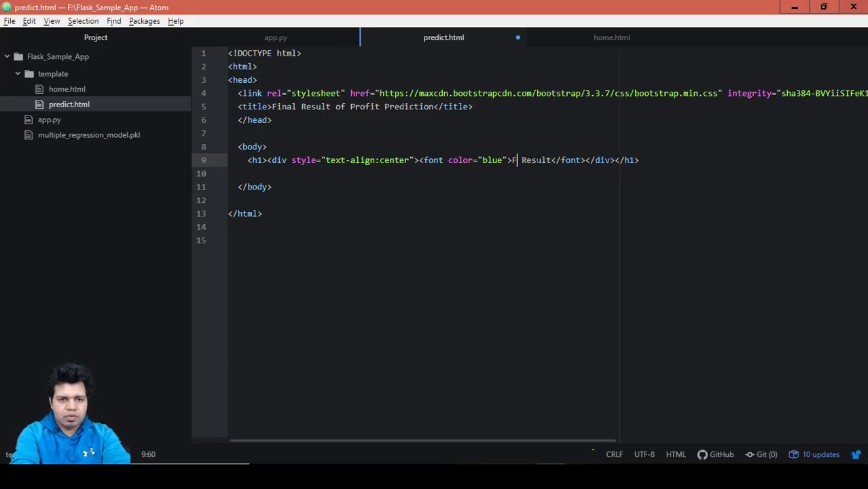
{"action": "type", "text": "redicti"}
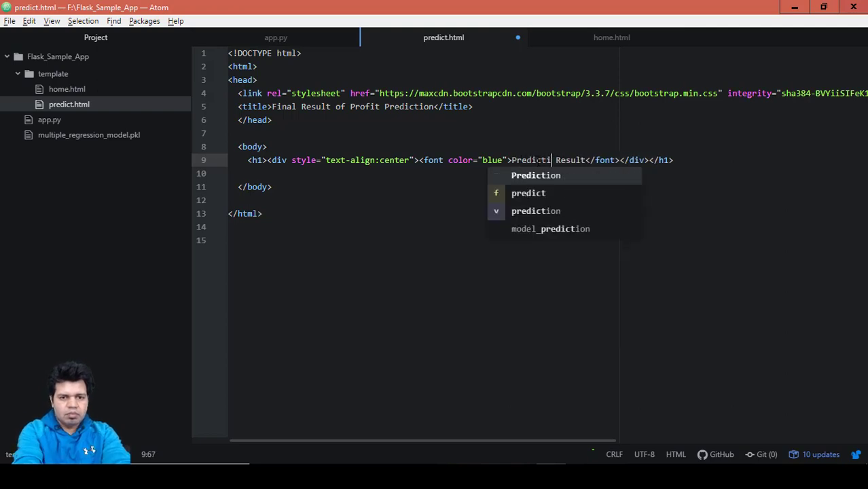
{"action": "type", "text": "on"}
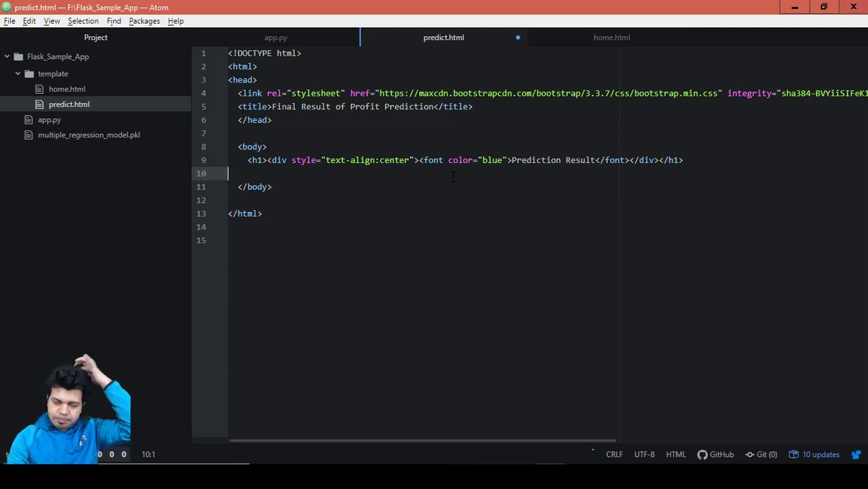
{"action": "mouse_move", "coordinate": [376, 129]}
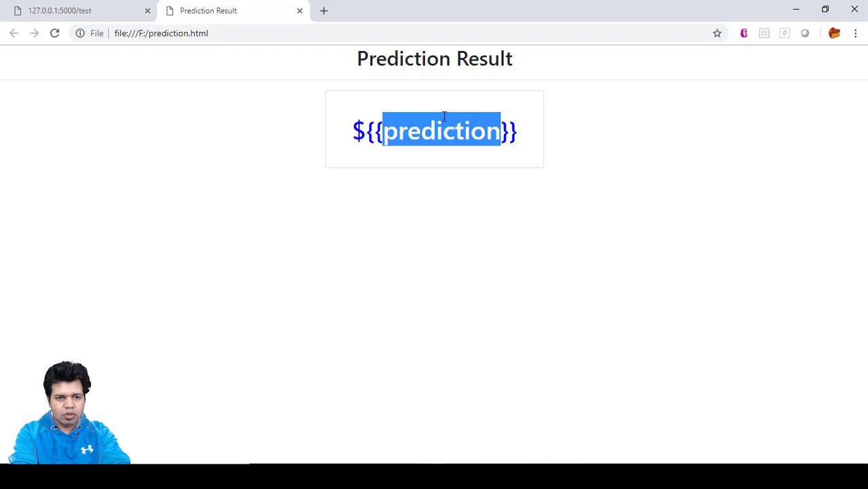
{"action": "mouse_move", "coordinate": [387, 60]}
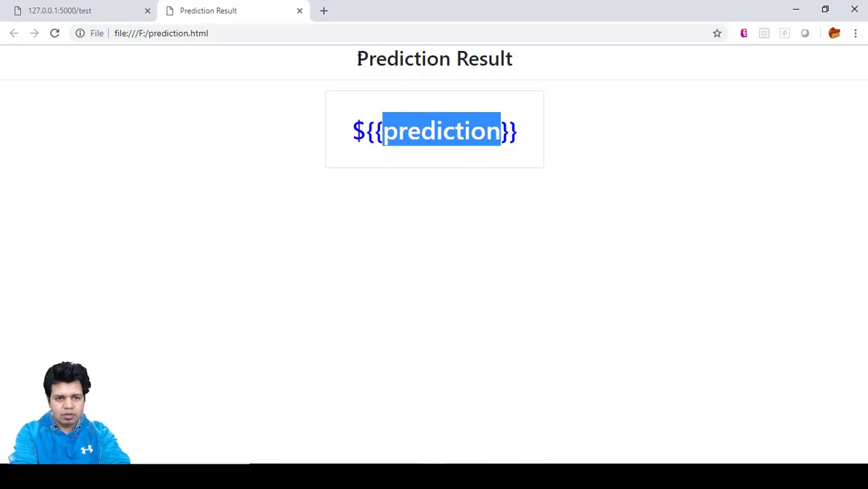
{"action": "mouse_move", "coordinate": [374, 81]}
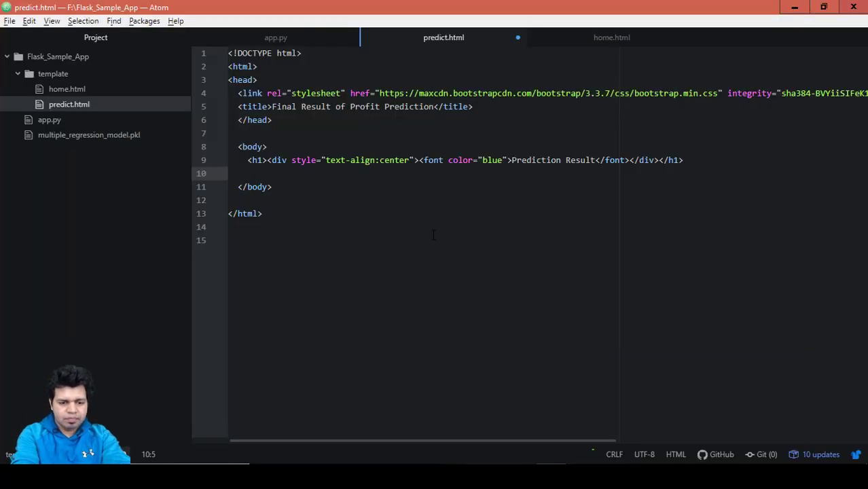
- Add an <hr> rule below the heading, then return to the Chrome reference page
{"action": "type", "text": "<hr>"}
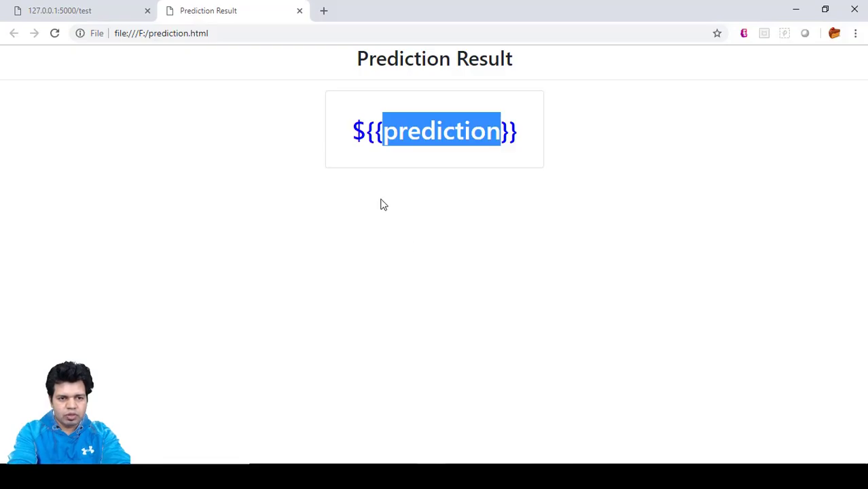
{"action": "mouse_move", "coordinate": [219, 135]}
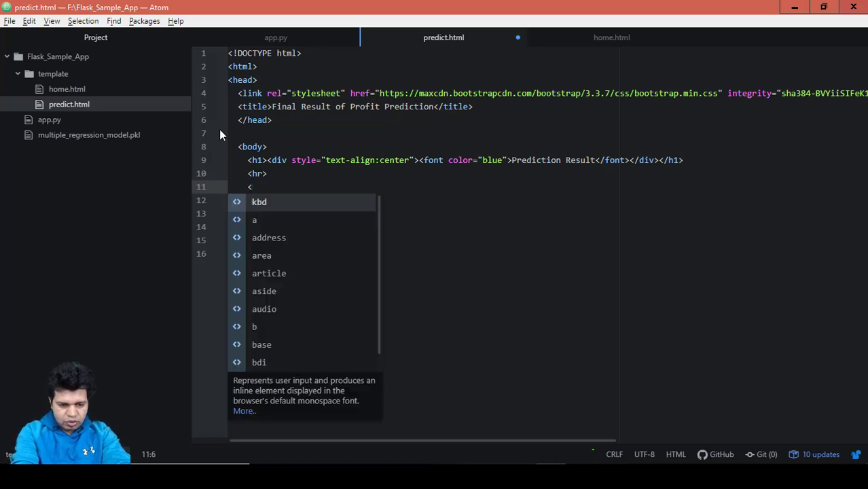
- Add a 'card text-center' div styled width:21.5em; margin:0 auto
{"action": "type", "text": "div class=\""}
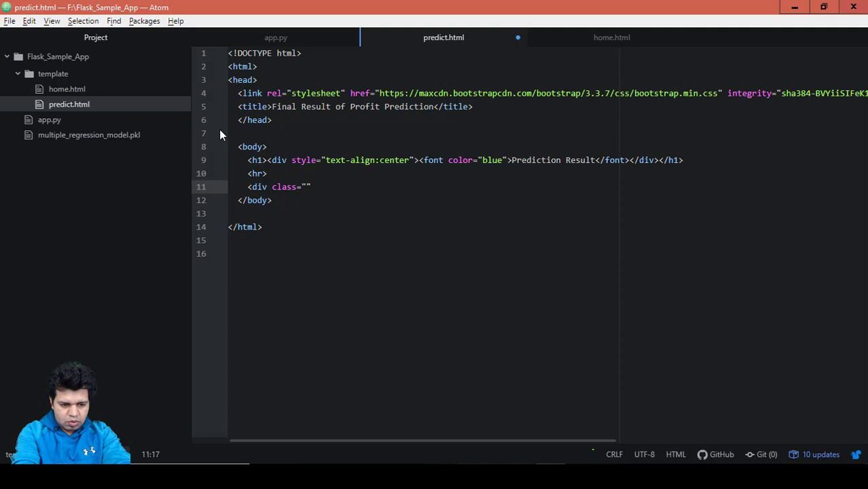
{"action": "type", "text": "card"}
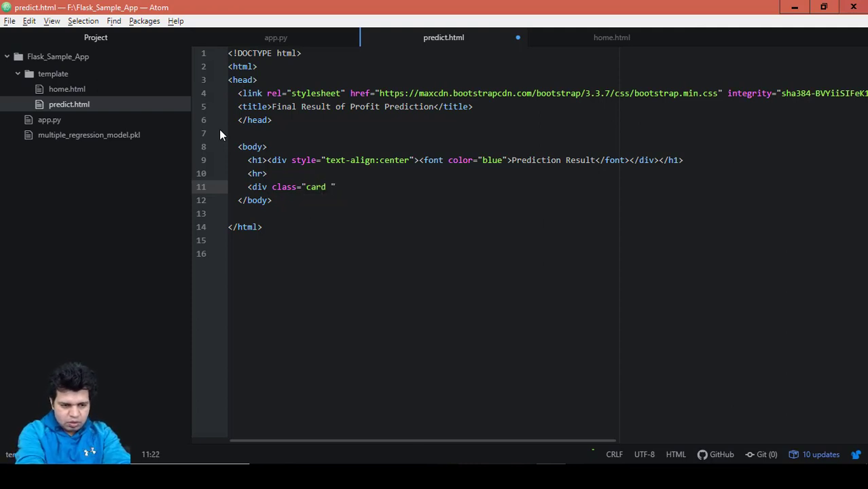
{"action": "type", "text": "text"}
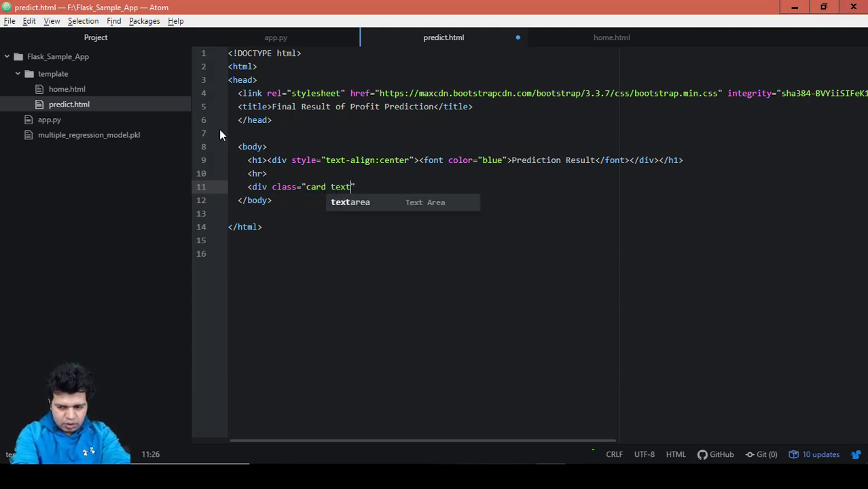
{"action": "type", "text": "-center"}
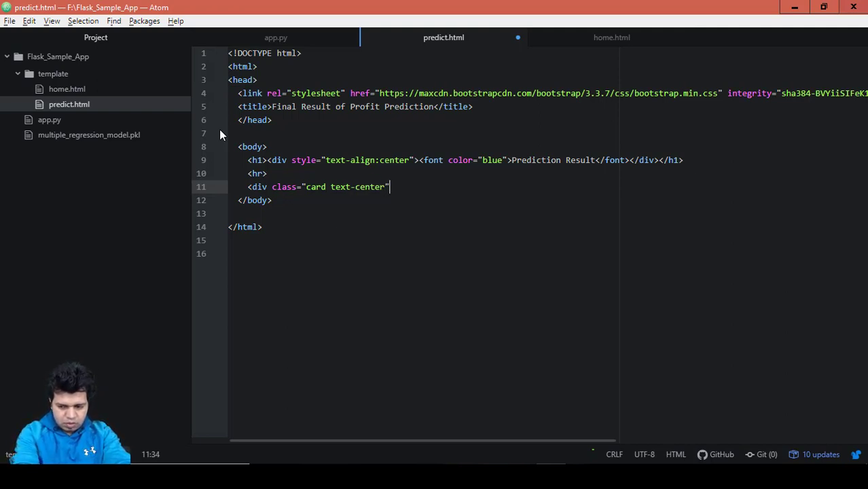
{"action": "type", "text": "style="}
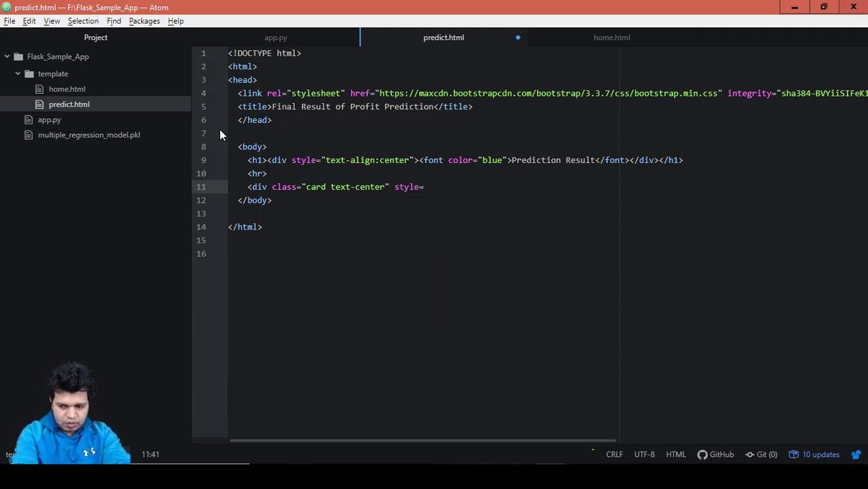
{"action": "type", "text": "\"\""}
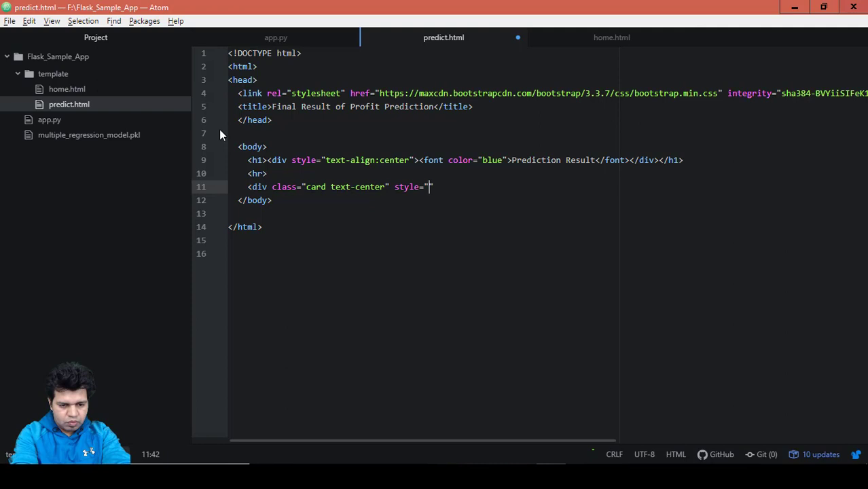
{"action": "type", "text": "width"}
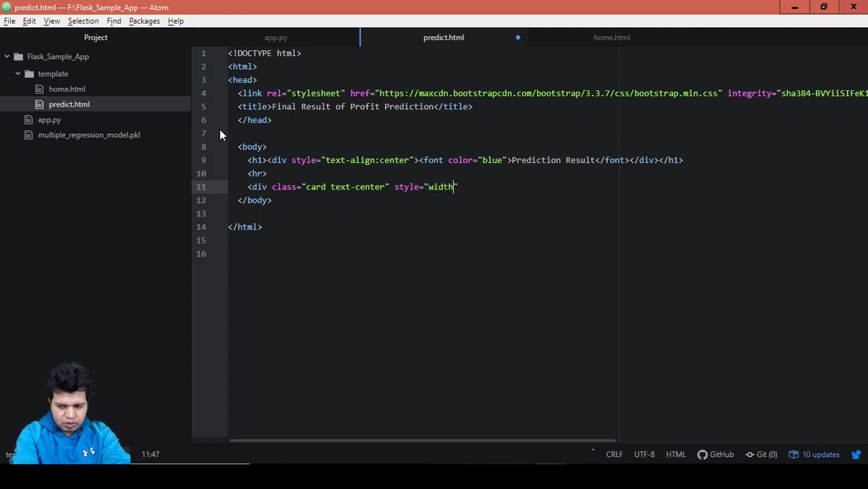
{"action": "type", "text": ":21."}
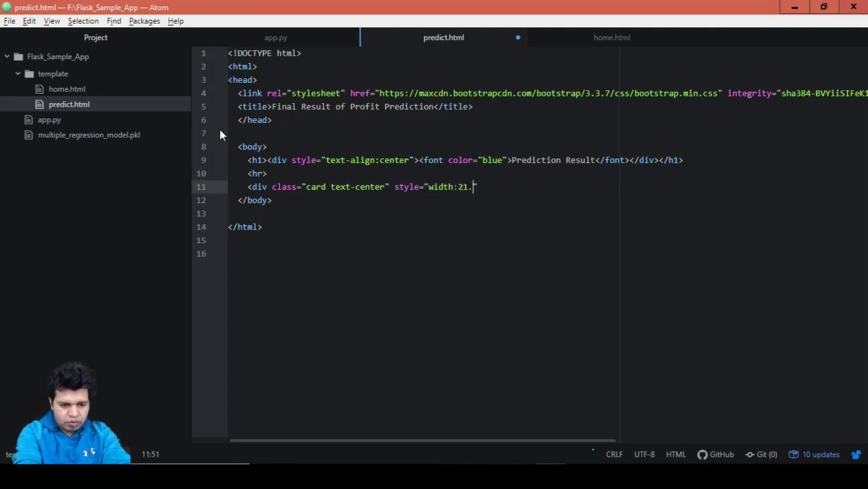
{"action": "type", "text": "5em"}
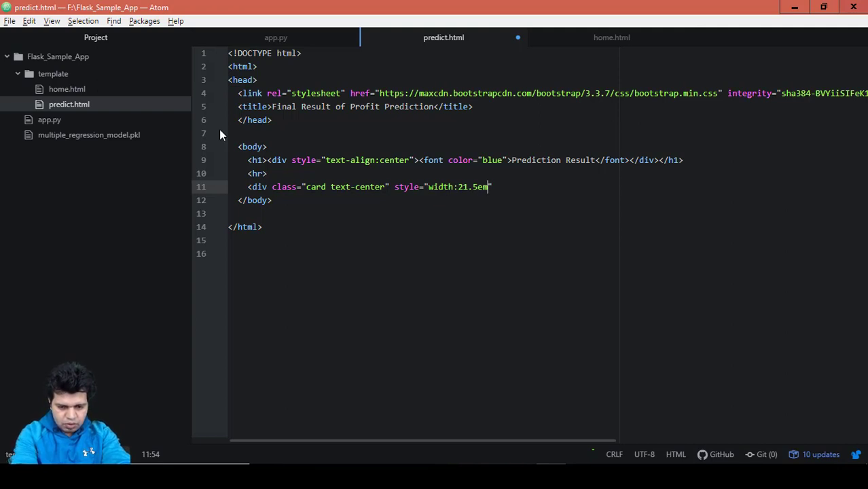
{"action": "type", "text": ";margii"}
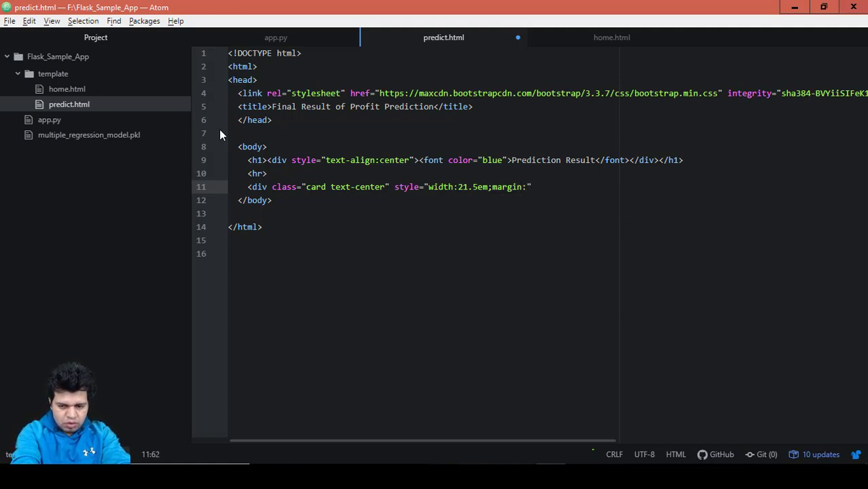
{"action": "type", "text": "0"}
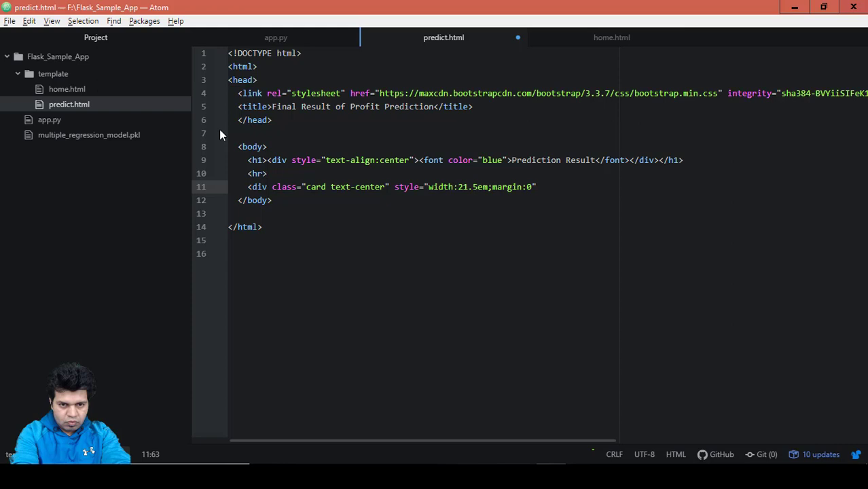
{"action": "type", "text": "auto;"}
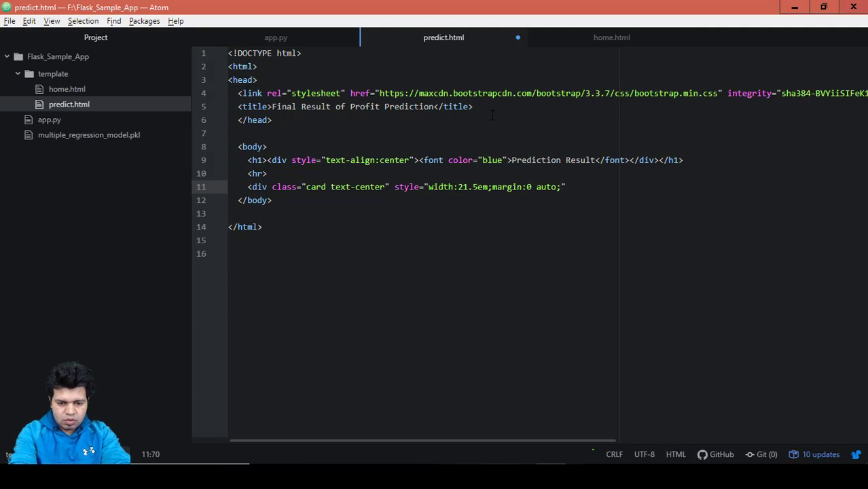
- Start an inner div with a class attribute on a new line
{"action": "key", "text": "Enter"}
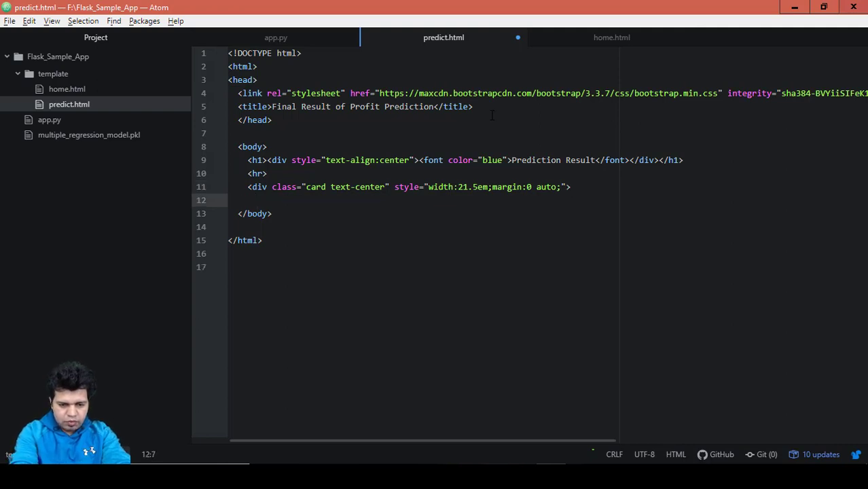
{"action": "type", "text": "<div"}
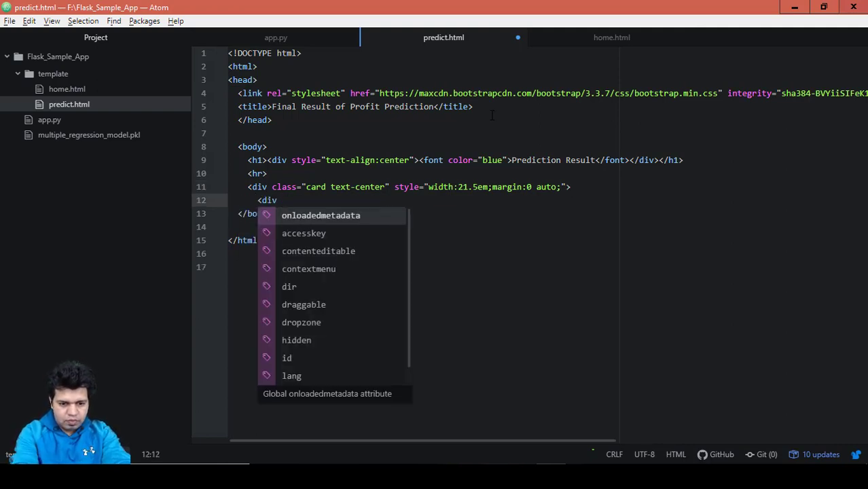
{"action": "type", "text": "class"}
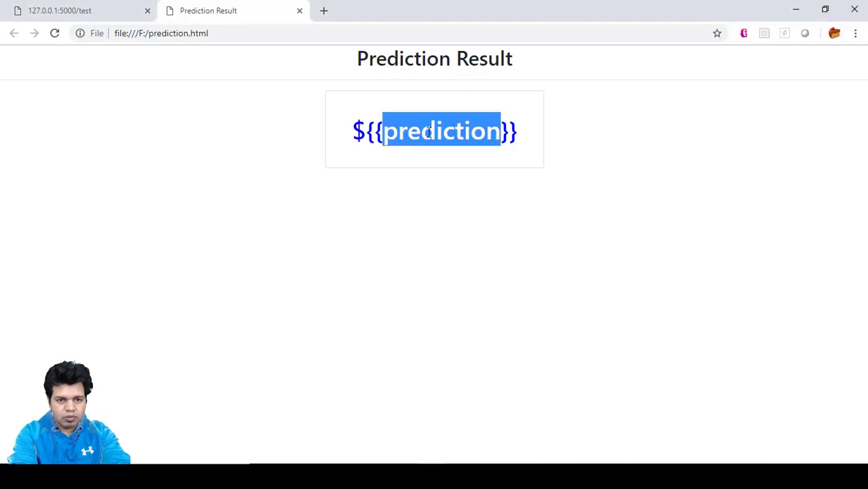
{"action": "mouse_move", "coordinate": [460, 117]}
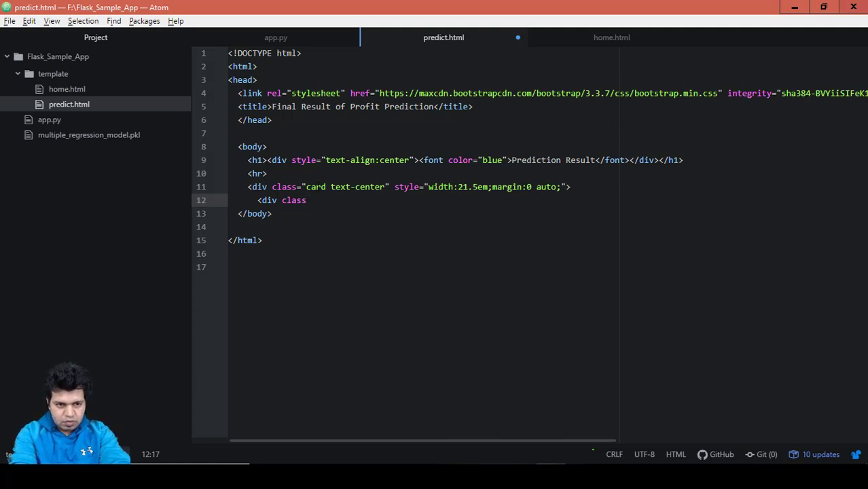
- Give the inner div the class 'card-body'
{"action": "type", "text": "="}
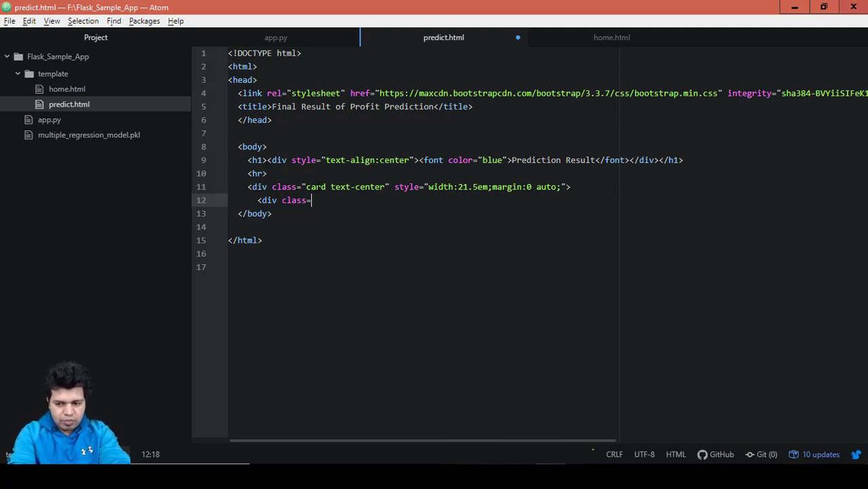
{"action": "type", "text": "card\""}
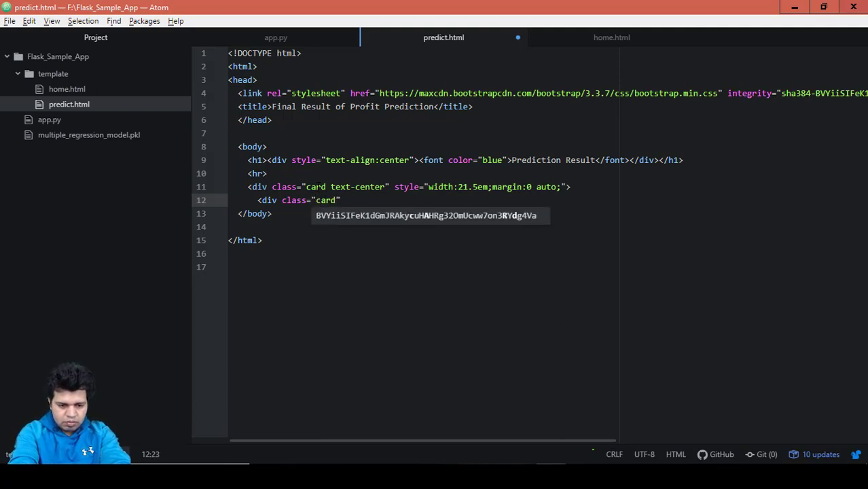
{"action": "type", "text": "-body"}
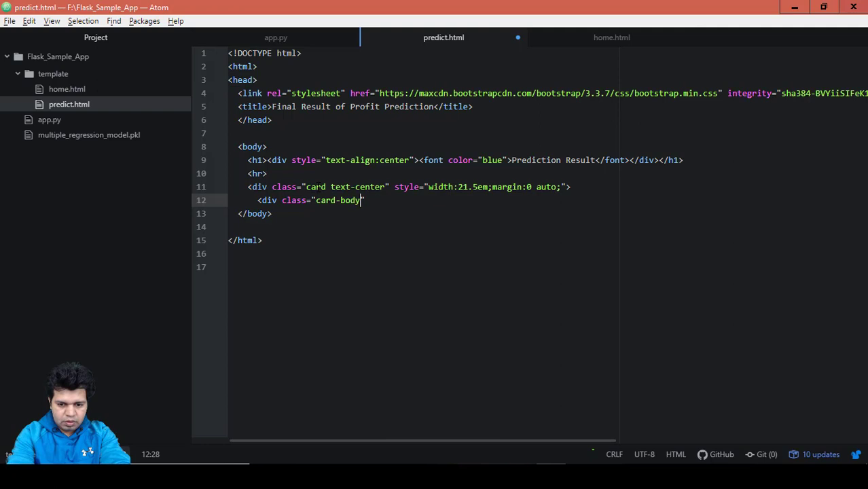
{"action": "type", "text": ">"}
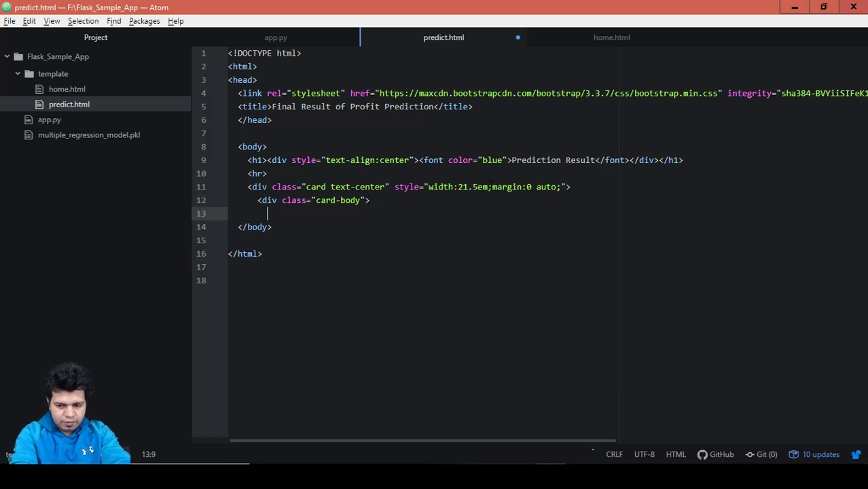
- Add a card-text paragraph with a blue-font h1 containing an empty ${{}} placeholder
{"action": "type", "text": "<p class=\"card"}
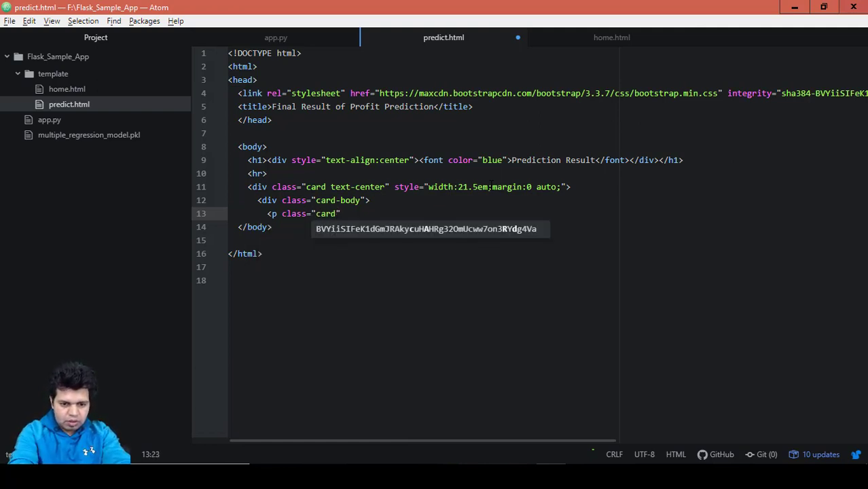
{"action": "type", "text": "text"}
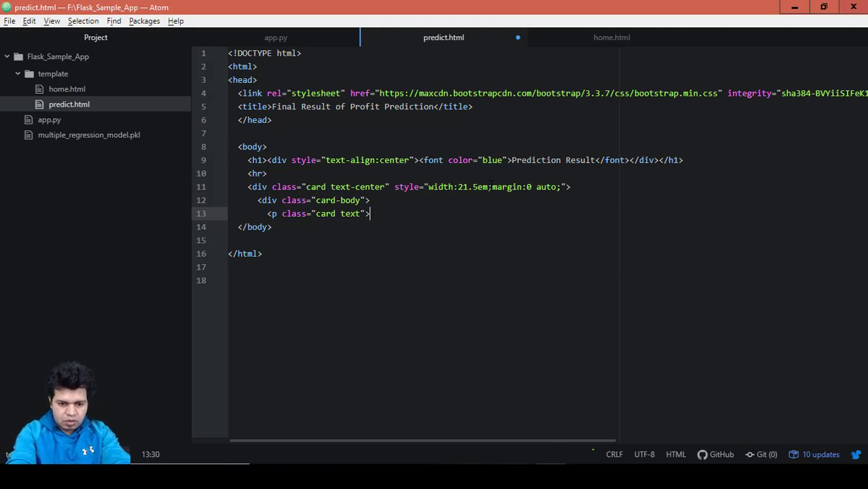
{"action": "type", "text": "<h1>"}
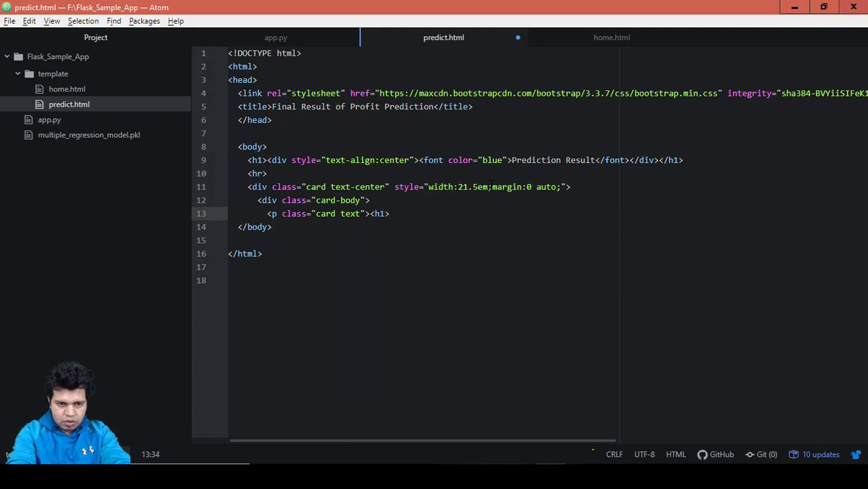
{"action": "type", "text": "<"}
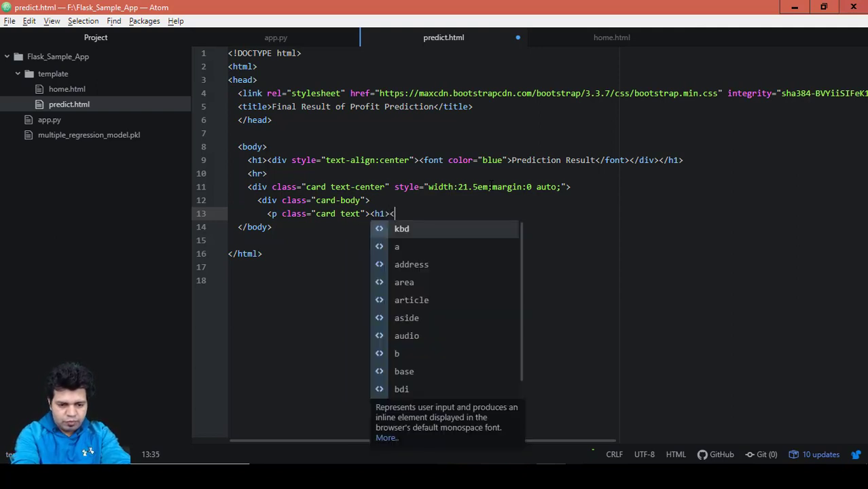
{"action": "type", "text": "font color"}
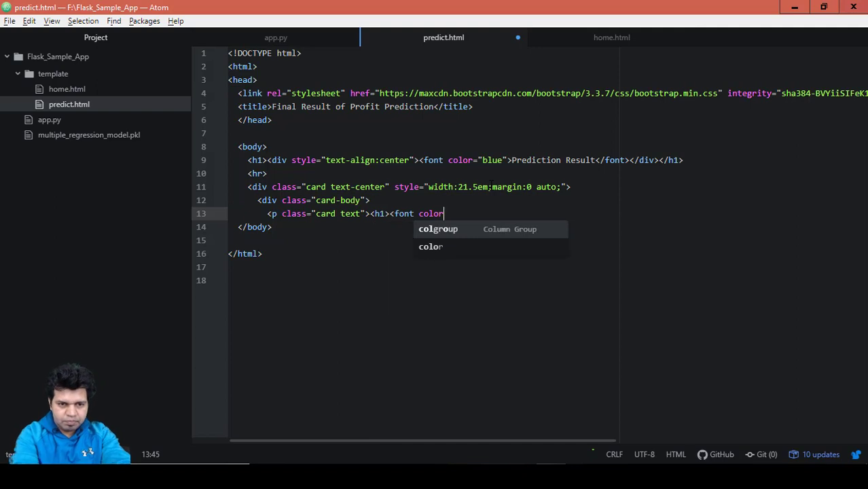
{"action": "type", "text": "=\"b"}
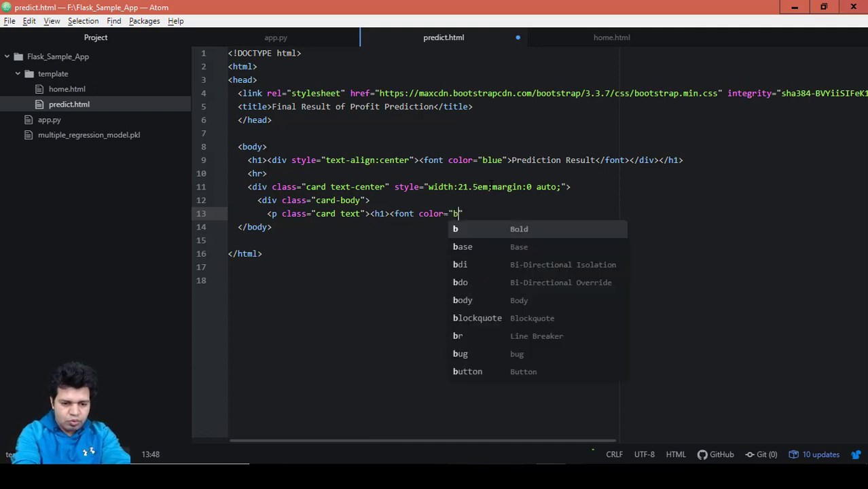
{"action": "type", "text": "lue"}
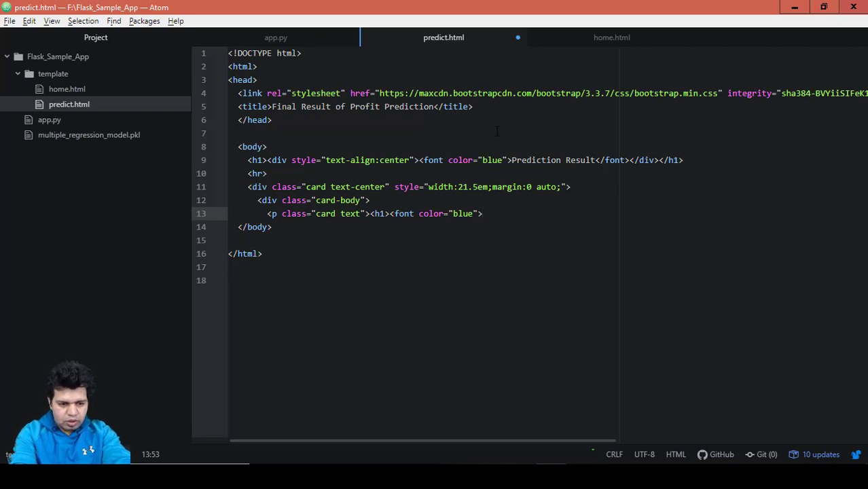
{"action": "type", "text": "$"}
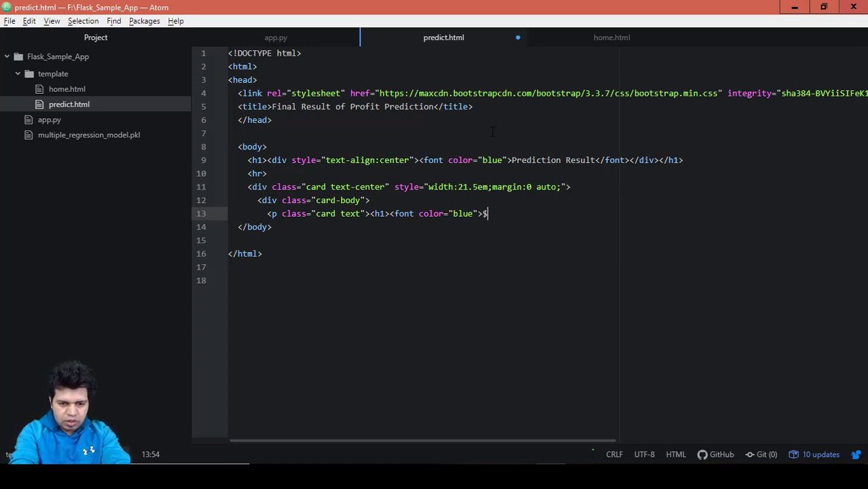
{"action": "type", "text": "{{}}"}
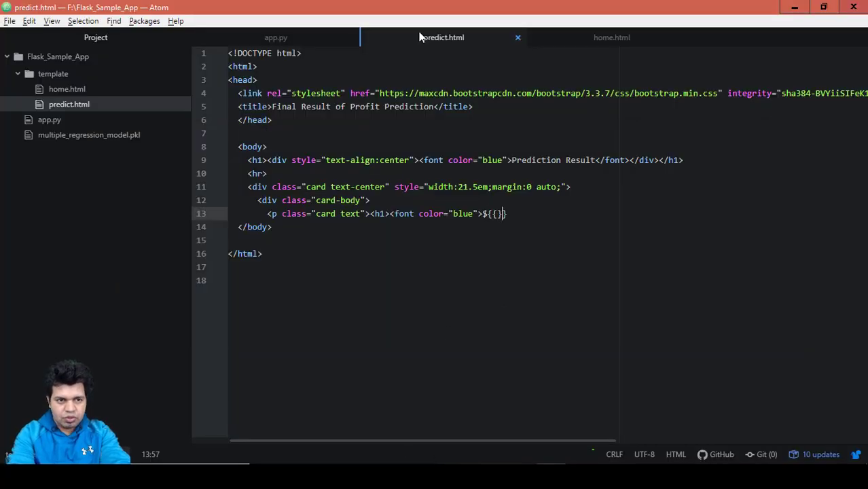
{"action": "left_click", "coordinate": [276, 37]}
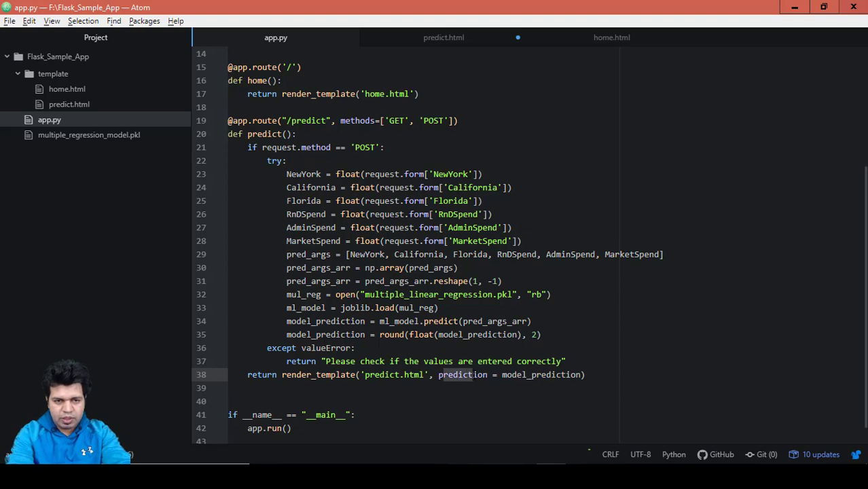
{"action": "left_click", "coordinate": [444, 37]}
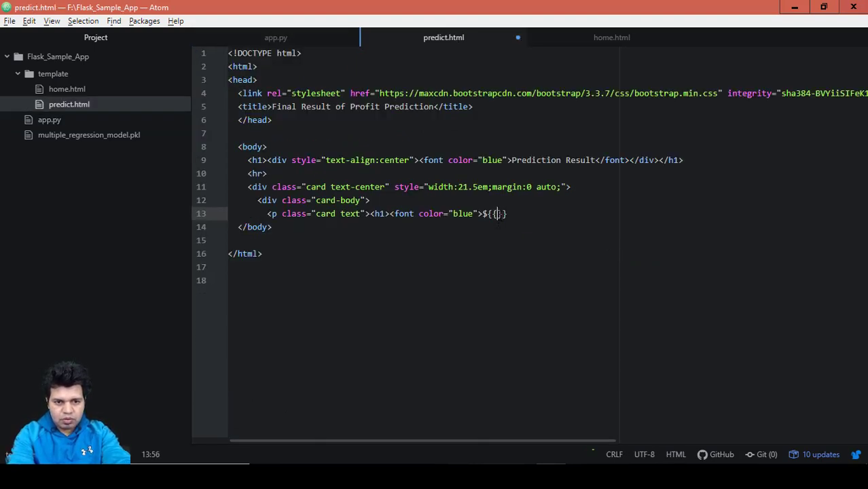
- Fill the placeholder as ${{prediction}} and close the font and h1 tags
{"action": "type", "text": "prediction"}
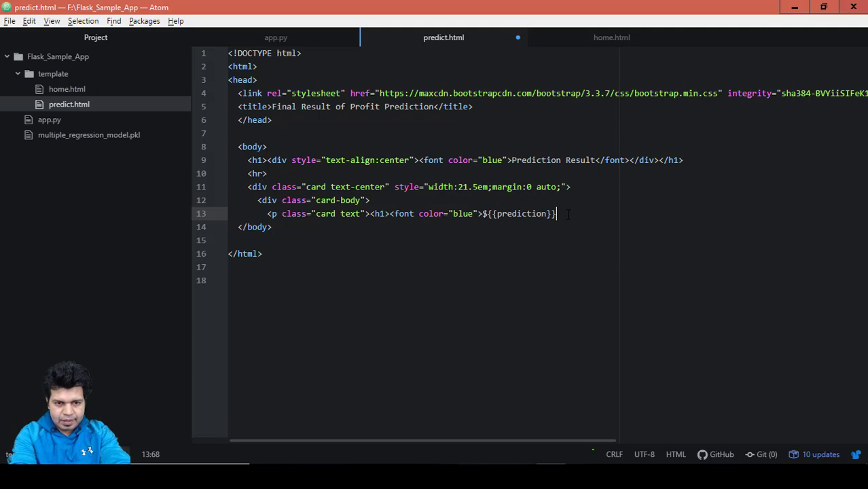
{"action": "type", "text": "<"}
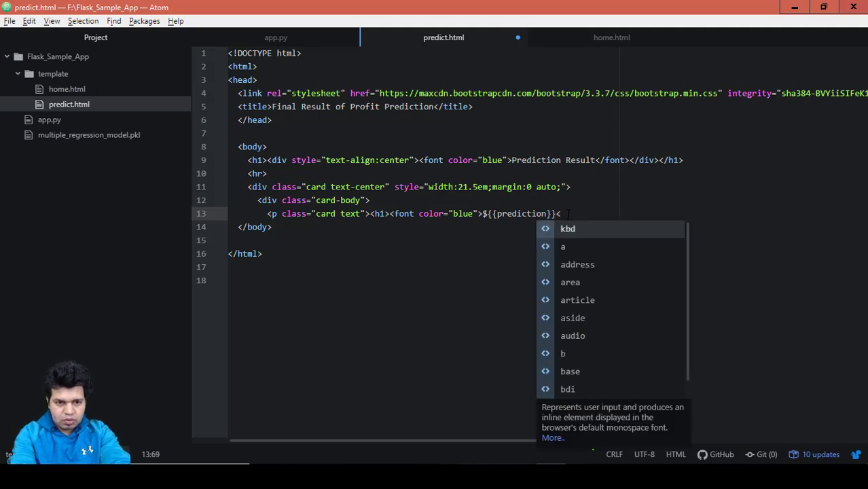
{"action": "type", "text": "/font"}
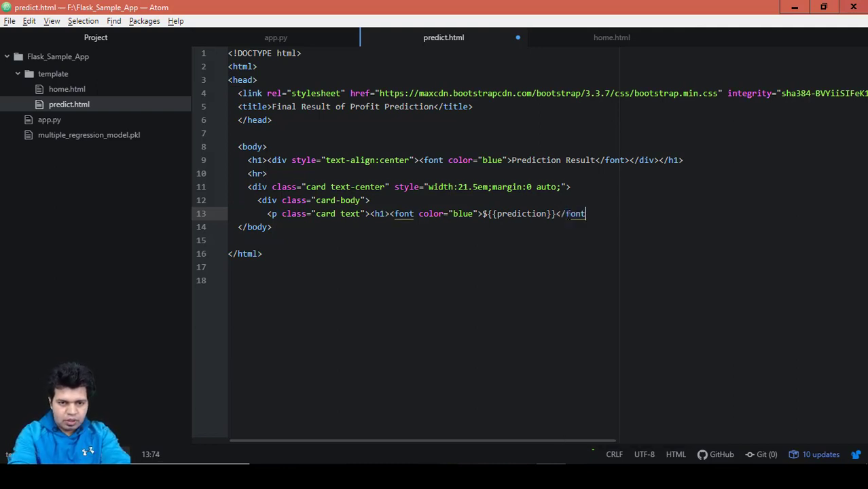
{"action": "type", "text": ">"}
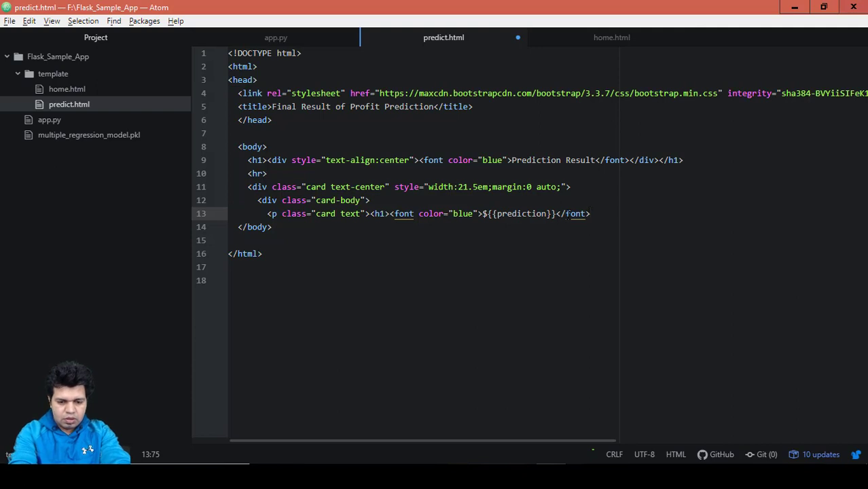
{"action": "type", "text": "<"}
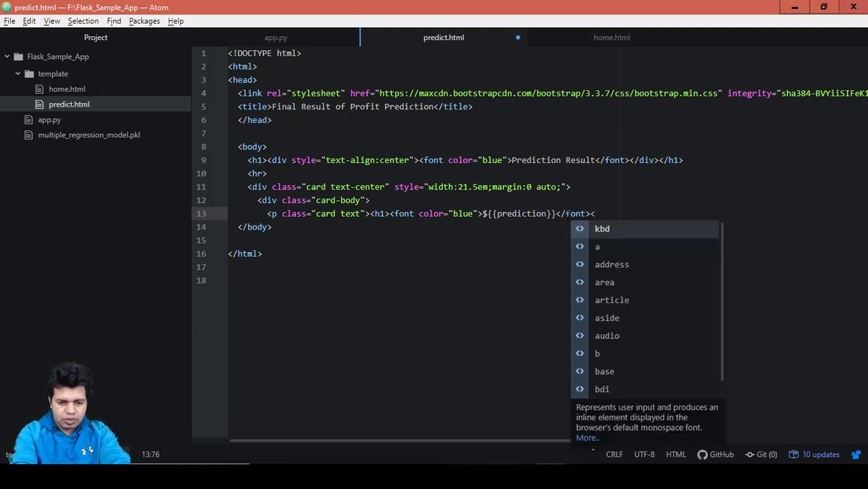
{"action": "type", "text": "h1"}
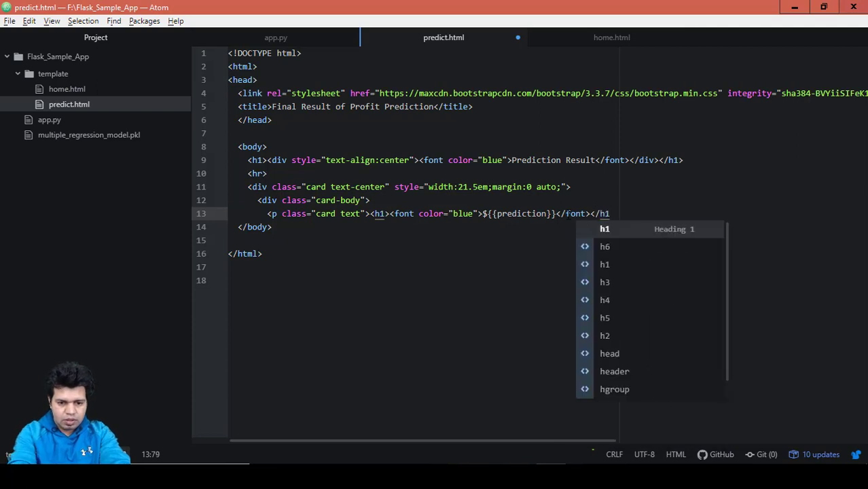
{"action": "type", "text": "<"}
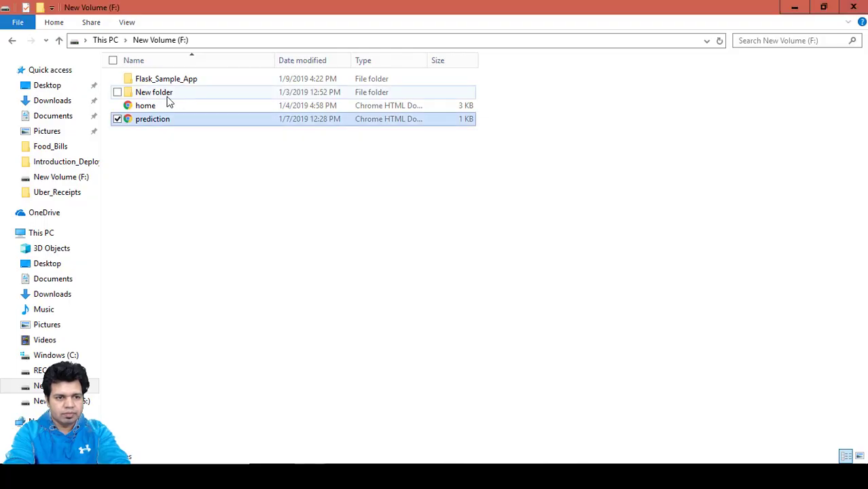
- Go to Flask_Sample_App > template and select the predict file
{"action": "double_click", "coordinate": [166, 78]}
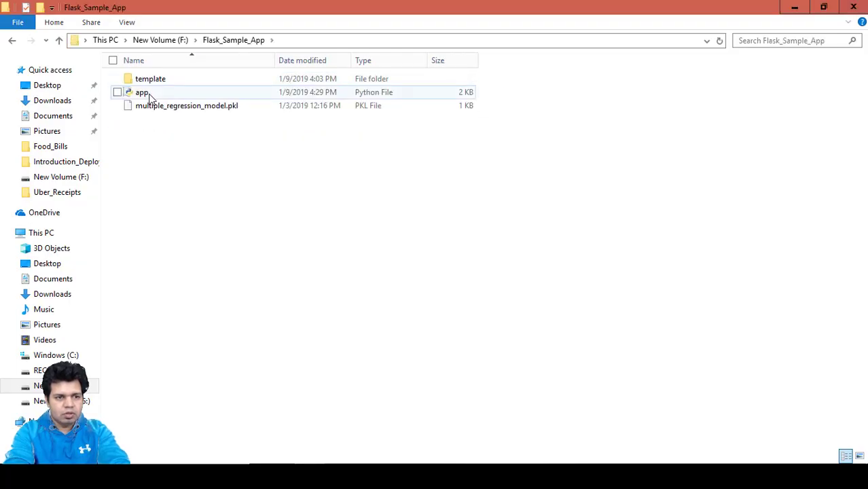
{"action": "double_click", "coordinate": [150, 78]}
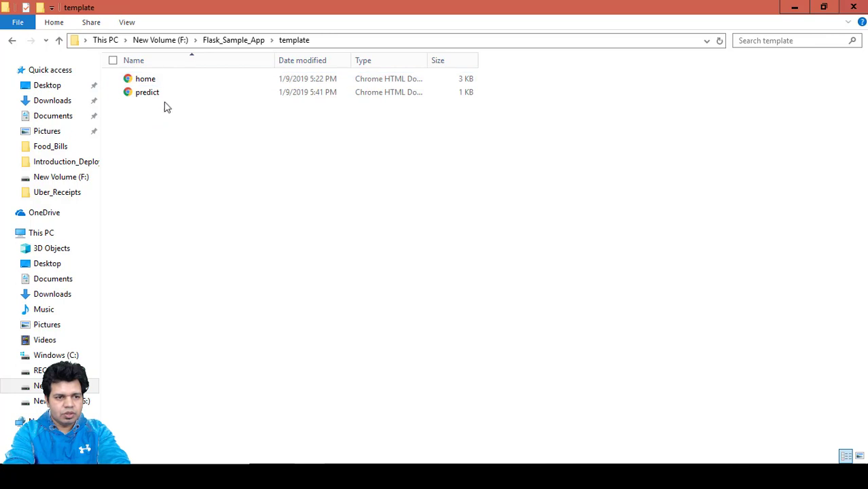
{"action": "left_click", "coordinate": [147, 91]}
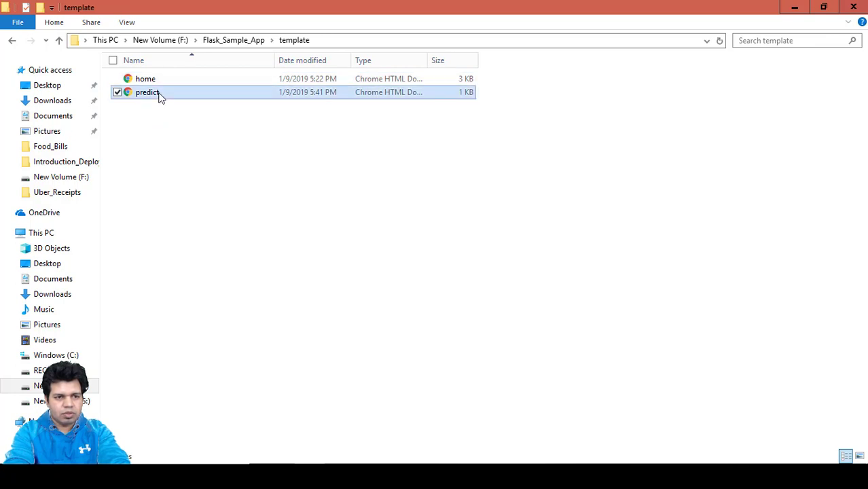
- Open predict.html in Chrome to view the rendered heading, rule and placeholder
{"action": "double_click", "coordinate": [147, 92]}
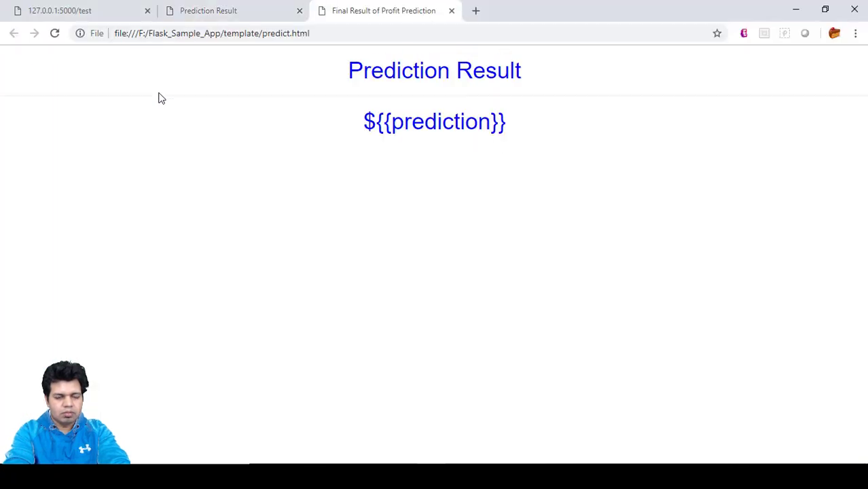
{"action": "mouse_move", "coordinate": [501, 92]}
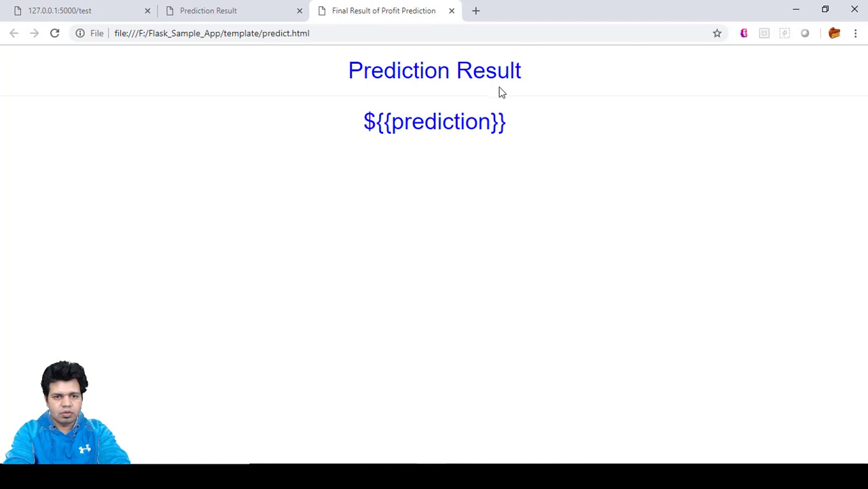
{"action": "mouse_move", "coordinate": [568, 90]}
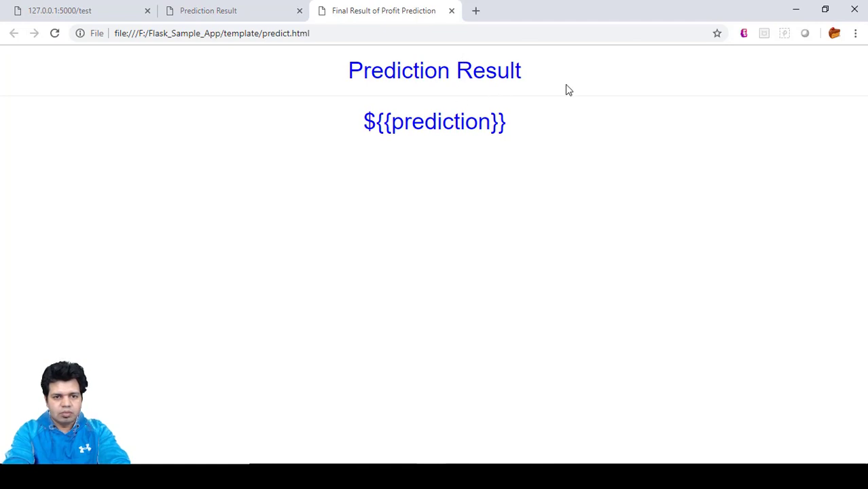
{"action": "mouse_move", "coordinate": [577, 137]}
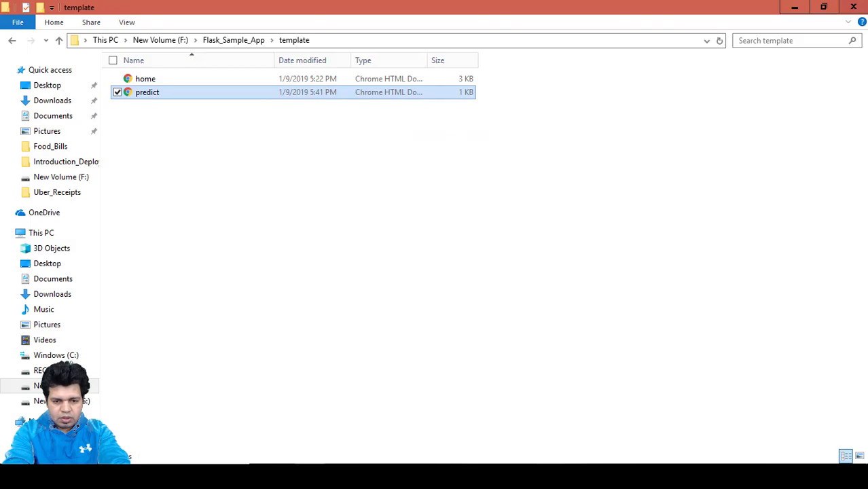
- Add a closing </div> for the card body after the card-text line
{"action": "double_click", "coordinate": [148, 91]}
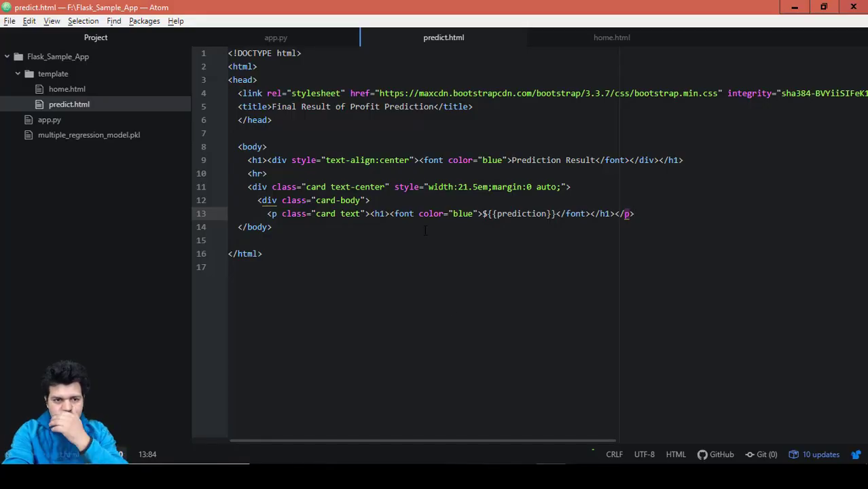
{"action": "left_click", "coordinate": [633, 213]}
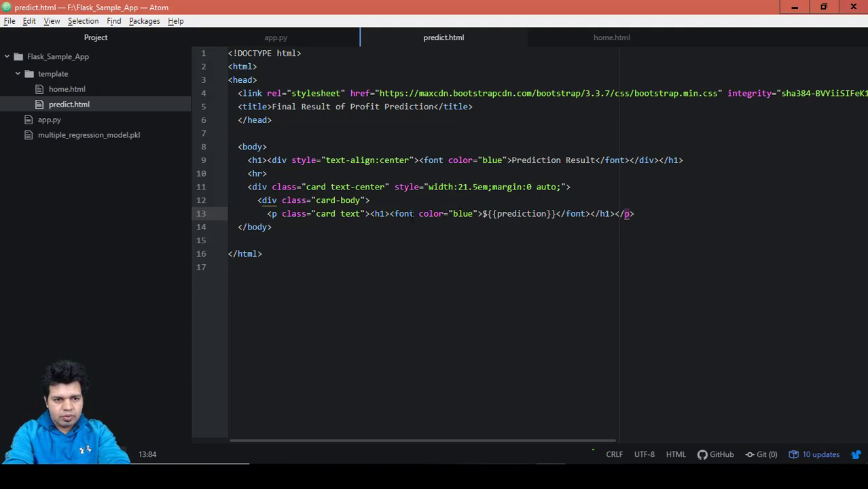
{"action": "left_click", "coordinate": [635, 213]}
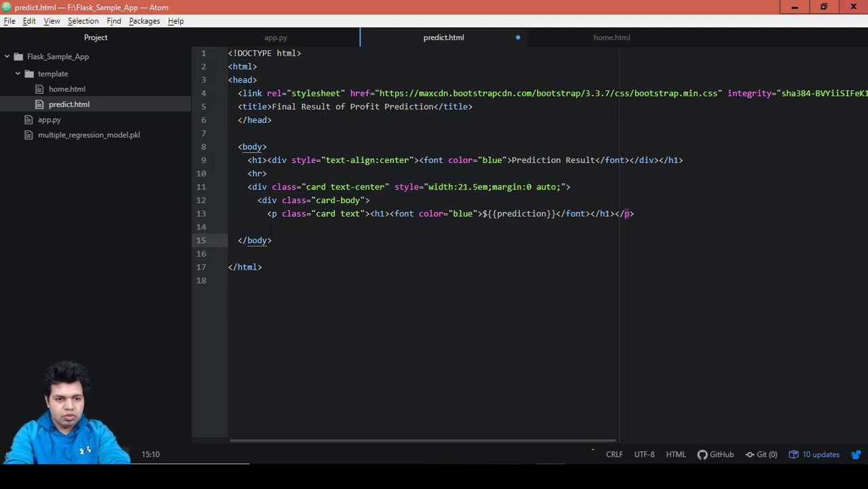
{"action": "type", "text": "</div>"}
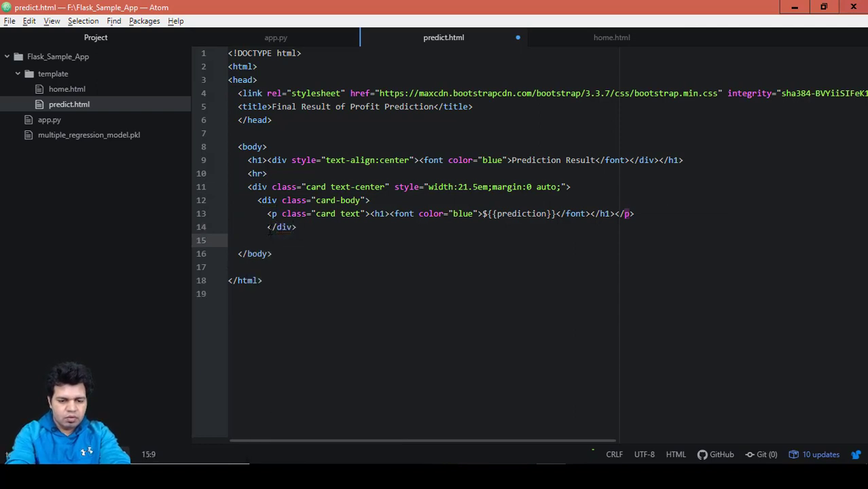
{"action": "type", "text": "</div>"}
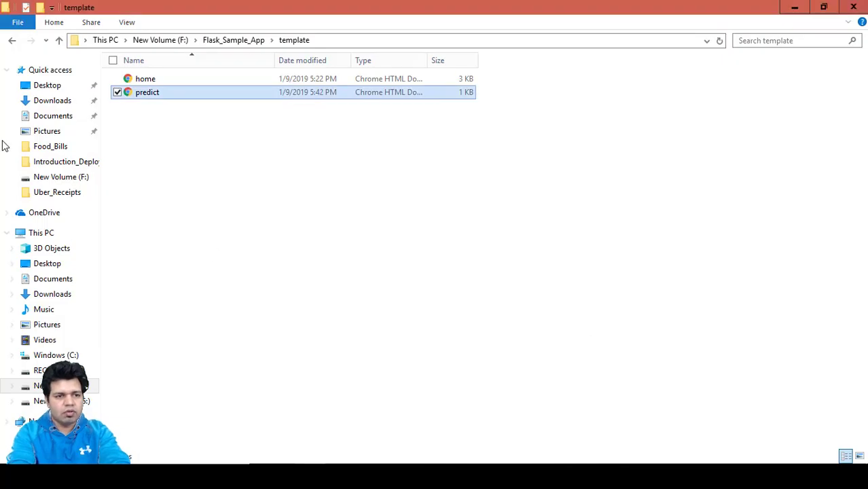
- Reopen and refresh the predict preview, compare with the prediction tab, then return to Atom
{"action": "double_click", "coordinate": [146, 92]}
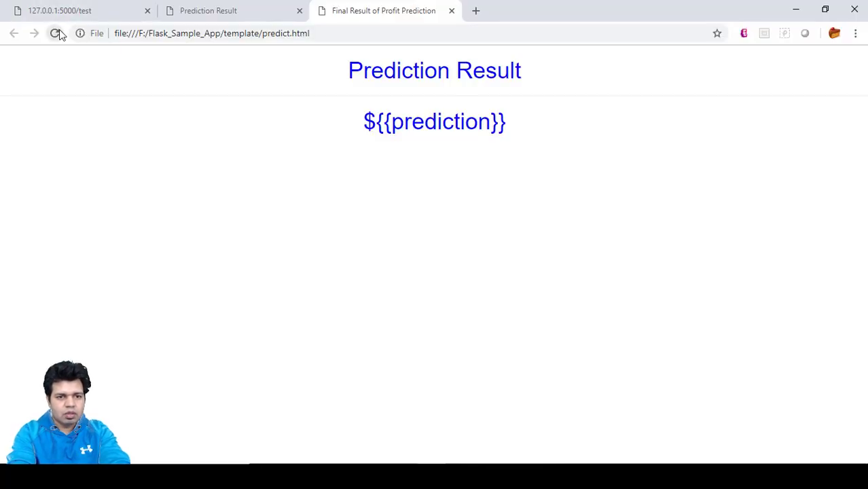
{"action": "left_click", "coordinate": [451, 10]}
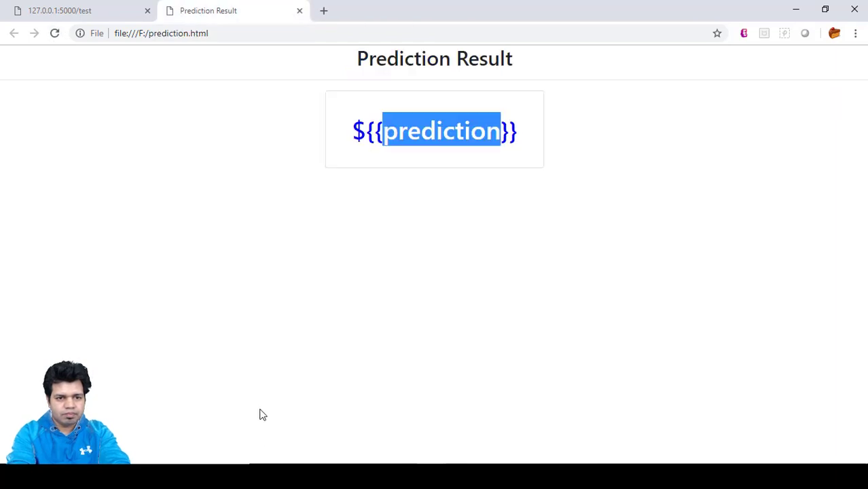
{"action": "left_click", "coordinate": [299, 10]}
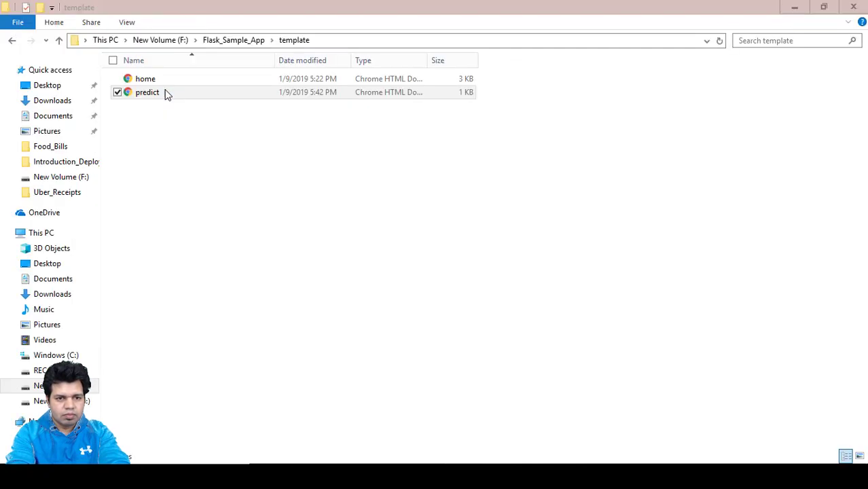
{"action": "key", "text": "alt+tab"}
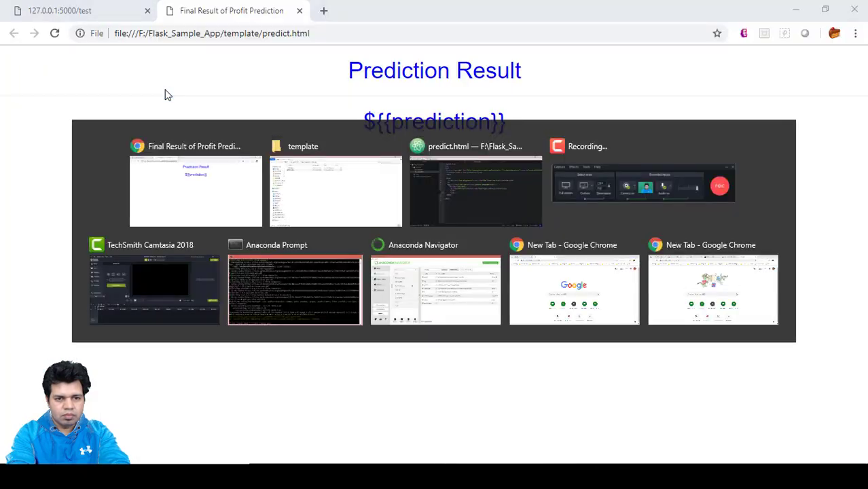
{"action": "left_click", "coordinate": [475, 190]}
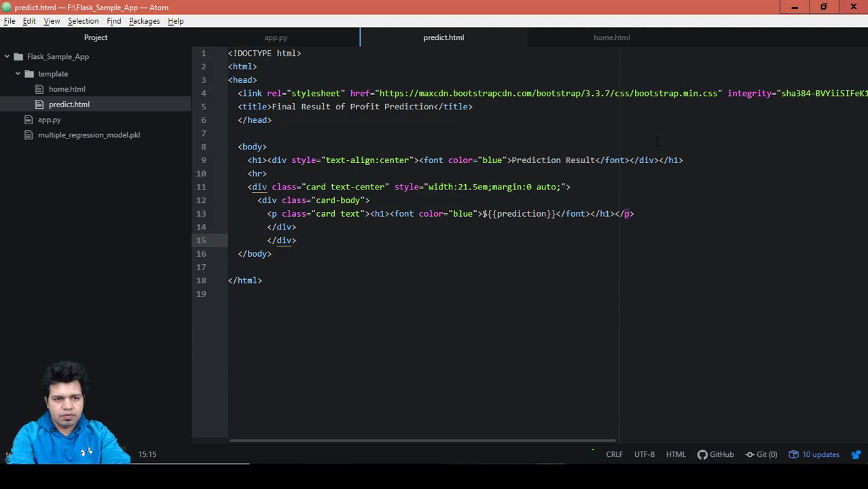
{"action": "left_click", "coordinate": [296, 240]}
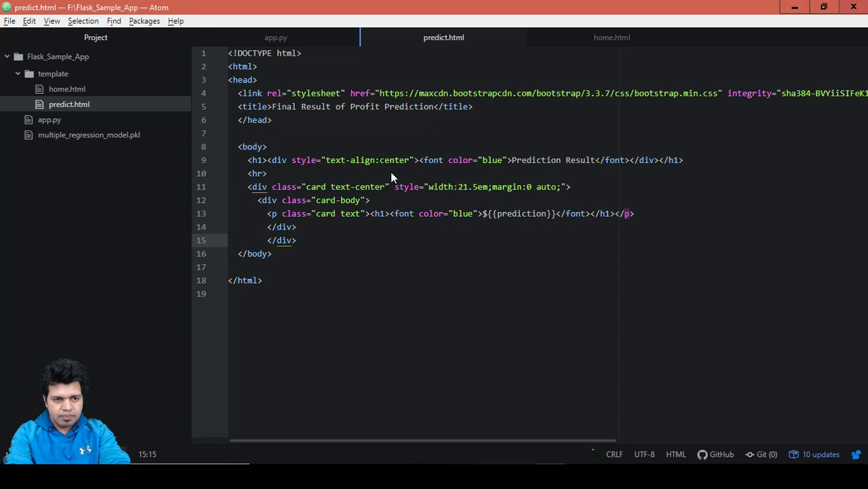
{"action": "left_click", "coordinate": [296, 240]}
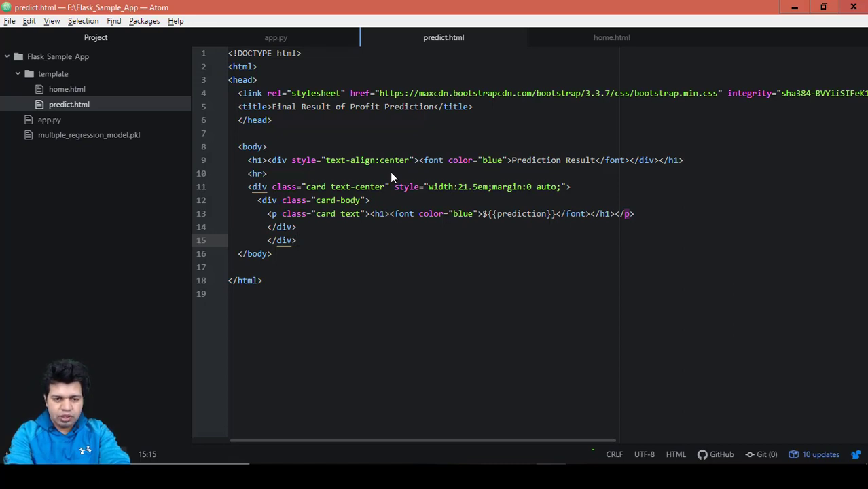
{"action": "left_click", "coordinate": [297, 240]}
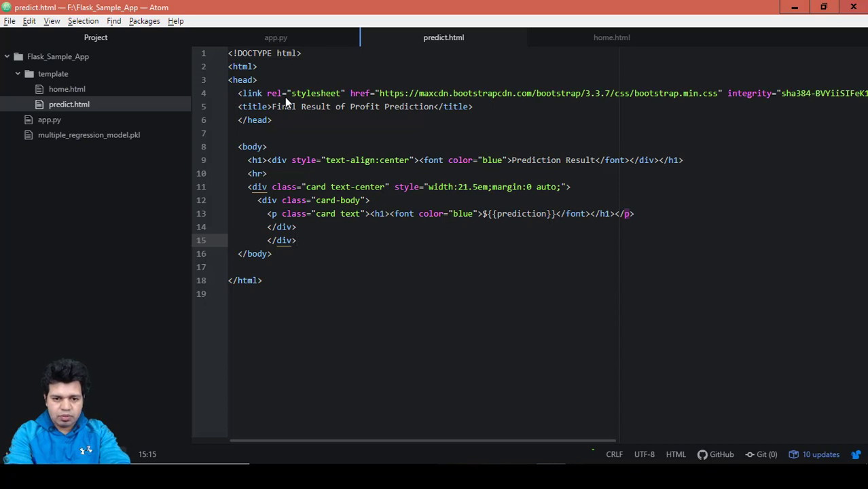
{"action": "left_click", "coordinate": [297, 239]}
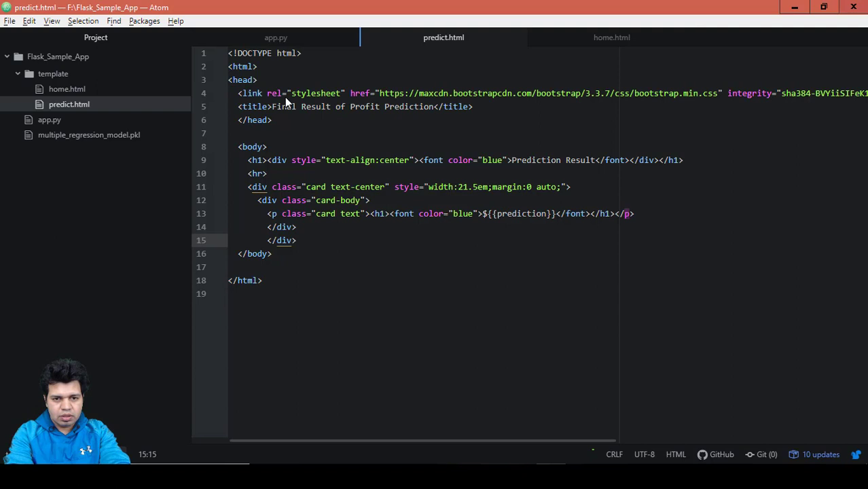
{"action": "left_click", "coordinate": [297, 240]}
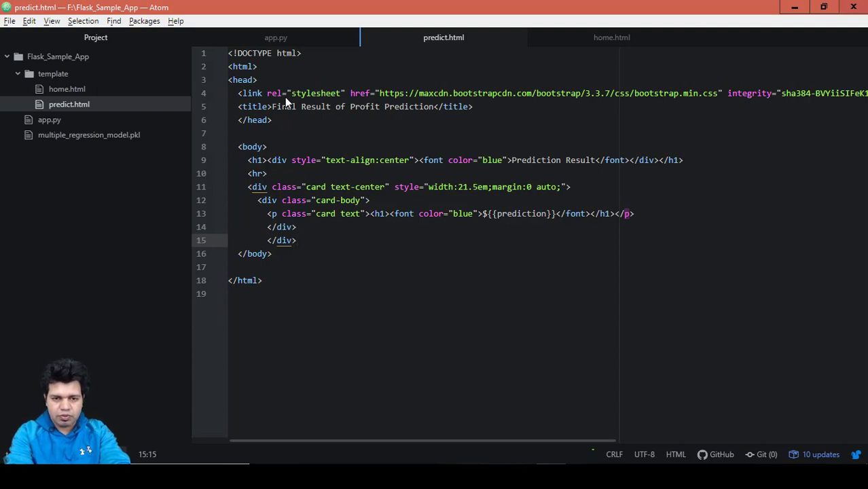
{"action": "left_click", "coordinate": [296, 240]}
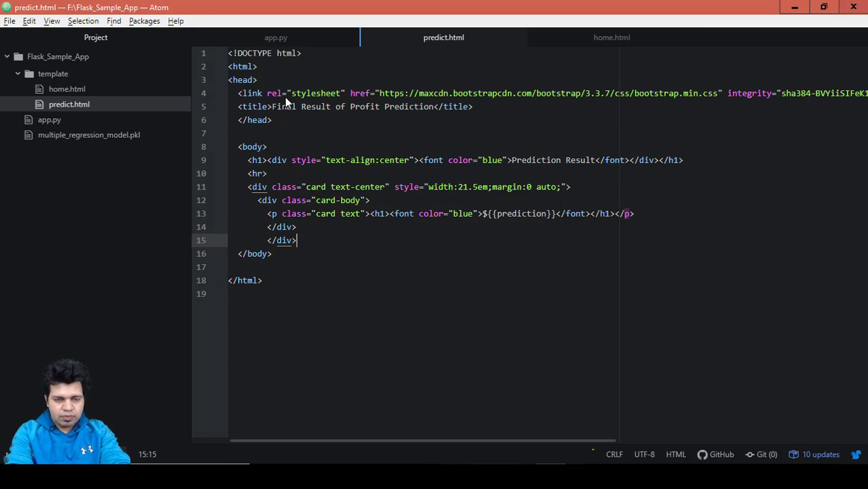